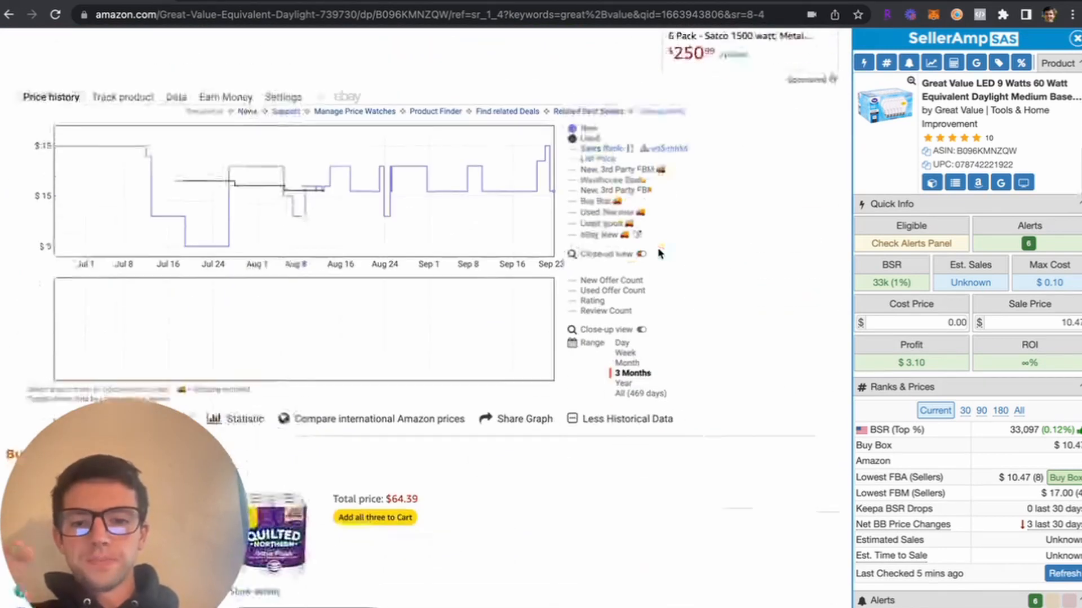
pyautogui.moveTo(587, 120)
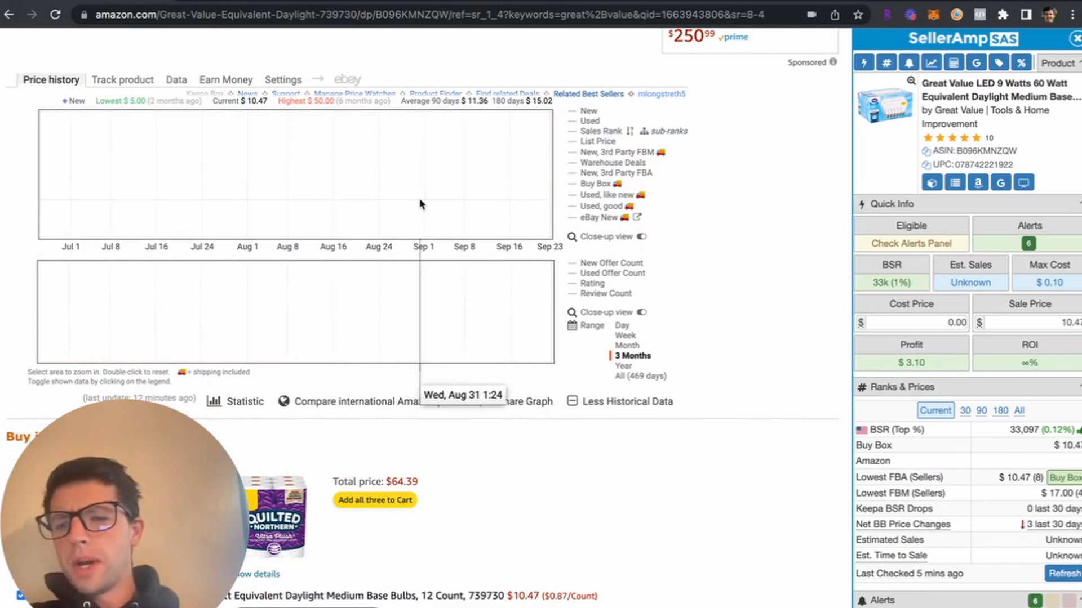
pyautogui.moveTo(472, 226)
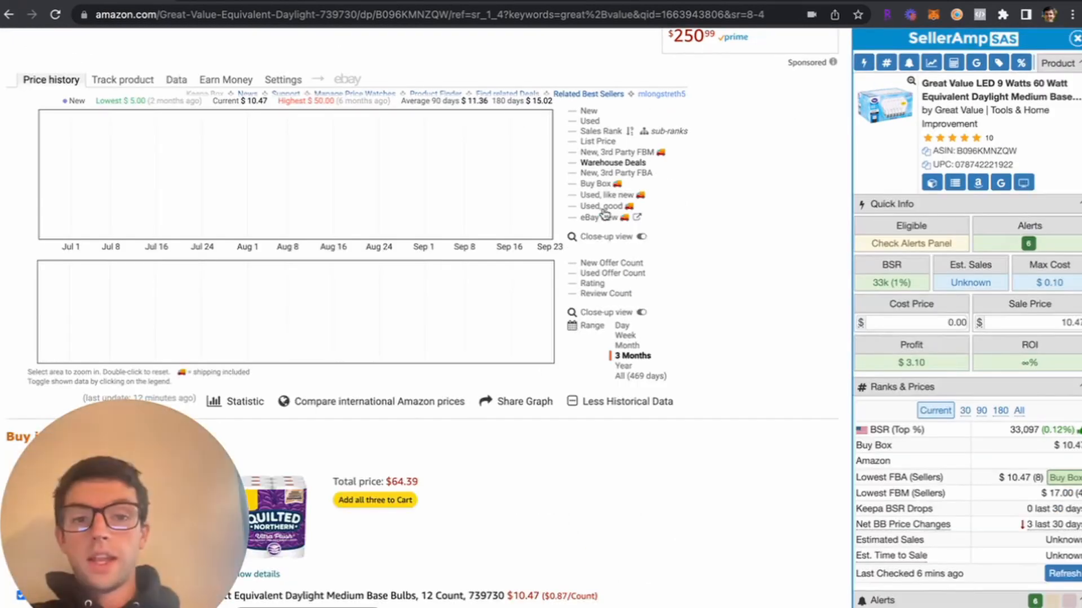
pyautogui.moveTo(588, 111)
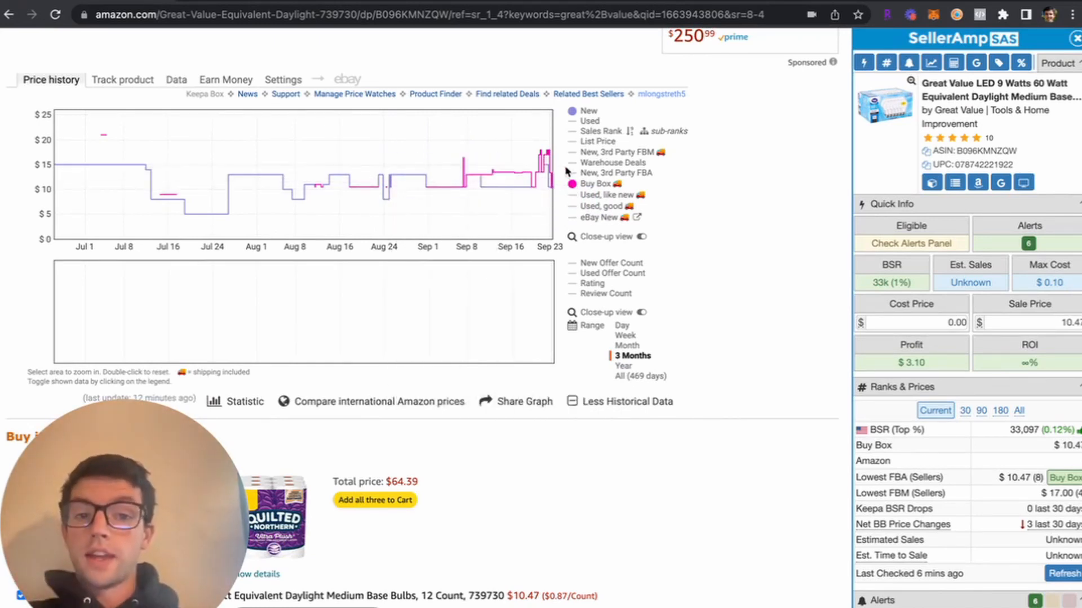
pyautogui.moveTo(467, 200)
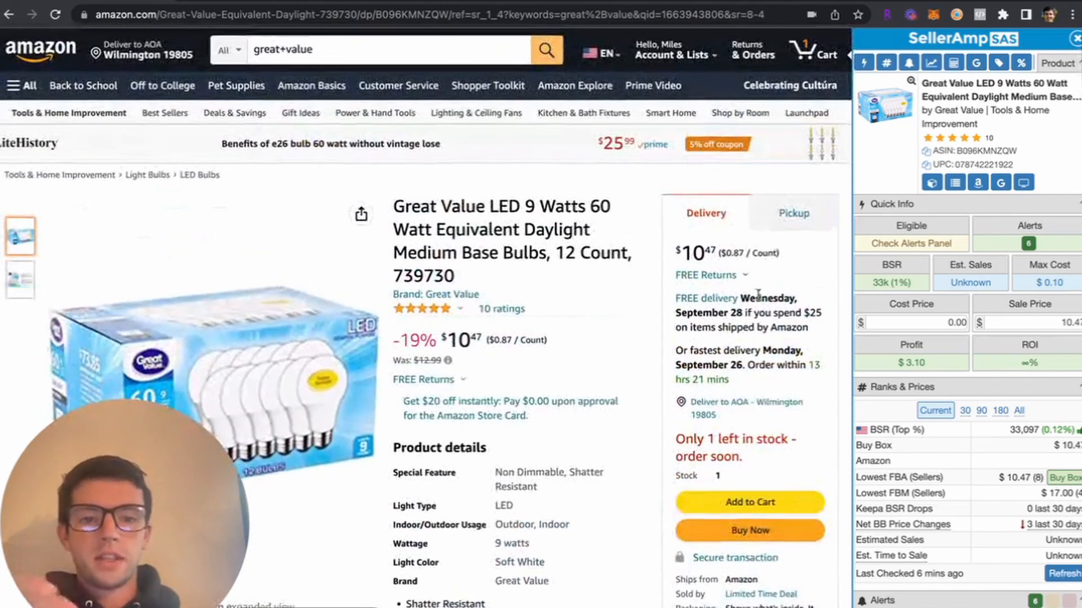
# Step: Scroll the bulb listing to its product details, stock of one and Amazon-shipped seller info
pyautogui.scroll(-3)
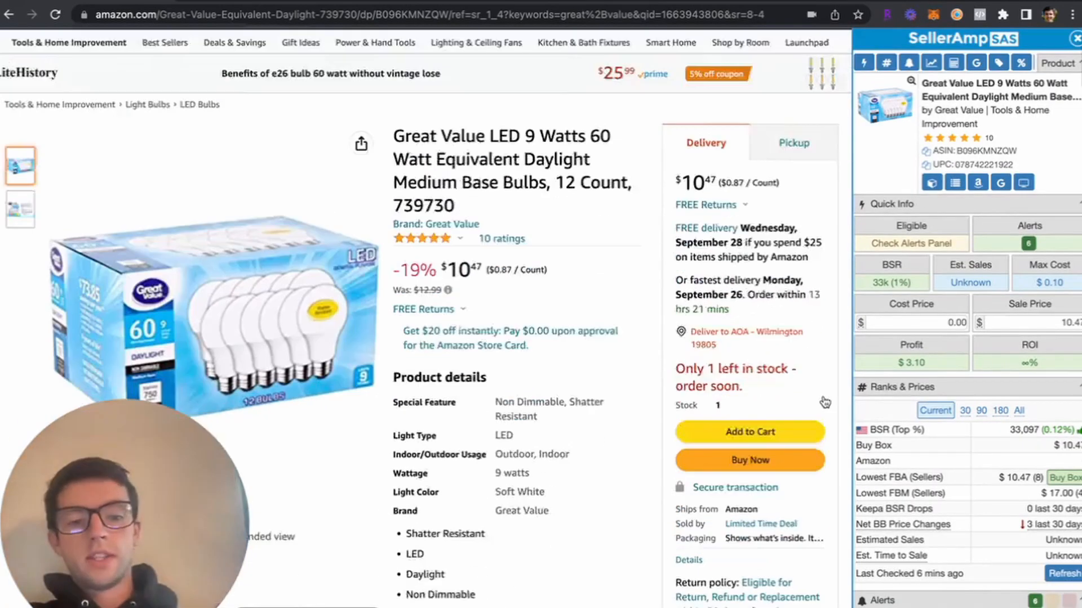
pyautogui.scroll(-3)
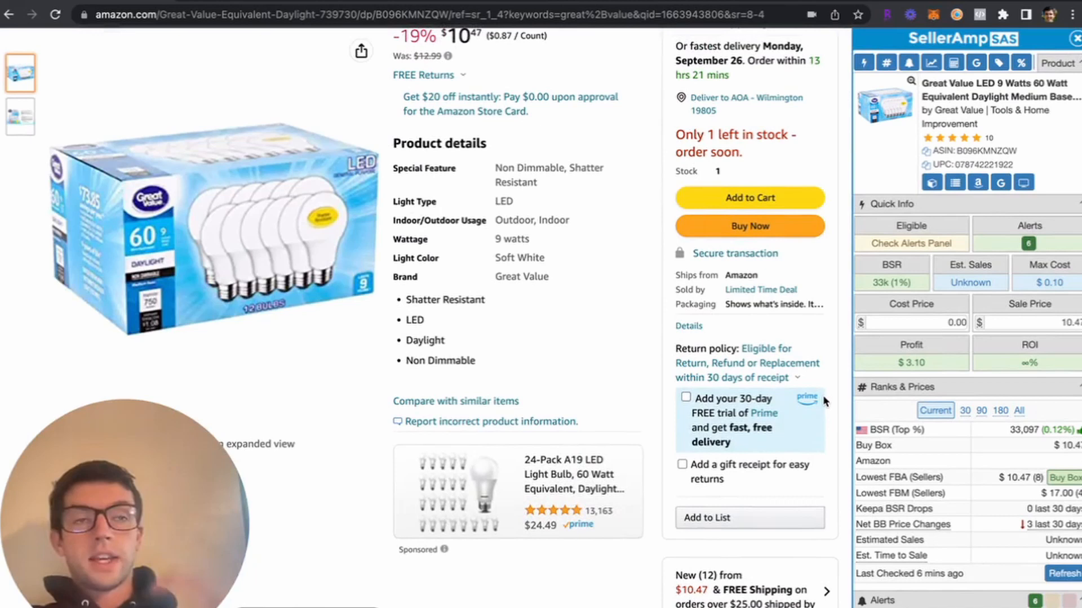
pyautogui.moveTo(698, 320)
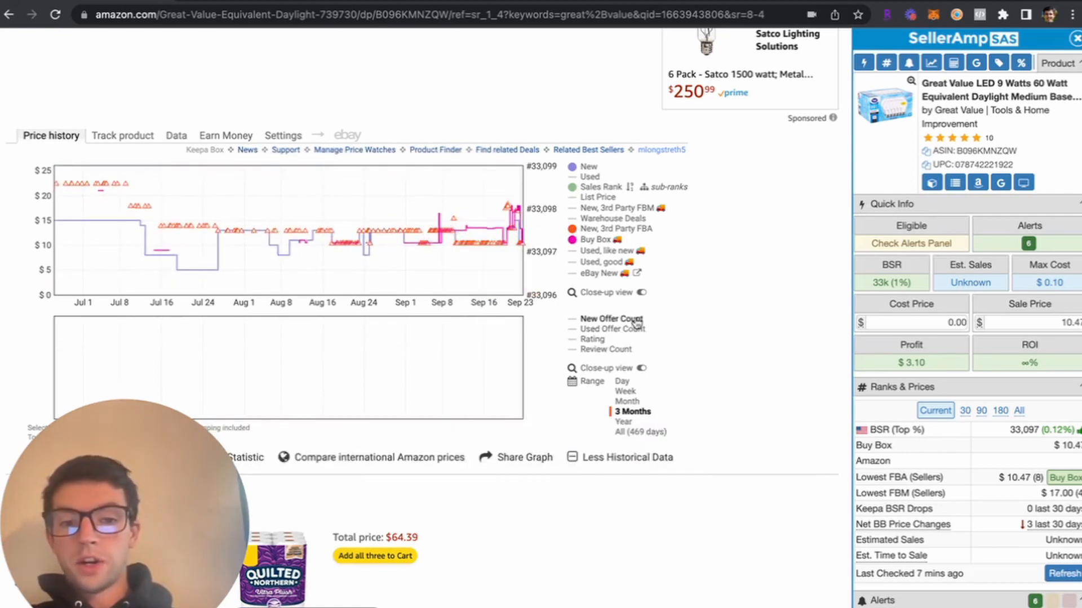
pyautogui.moveTo(414, 369)
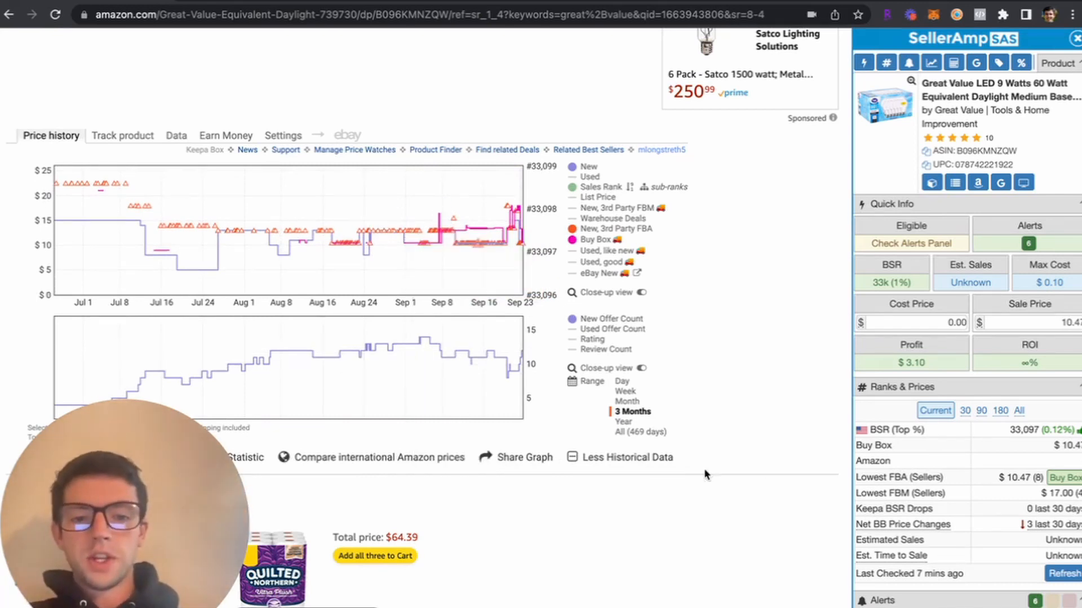
pyautogui.click(622, 422)
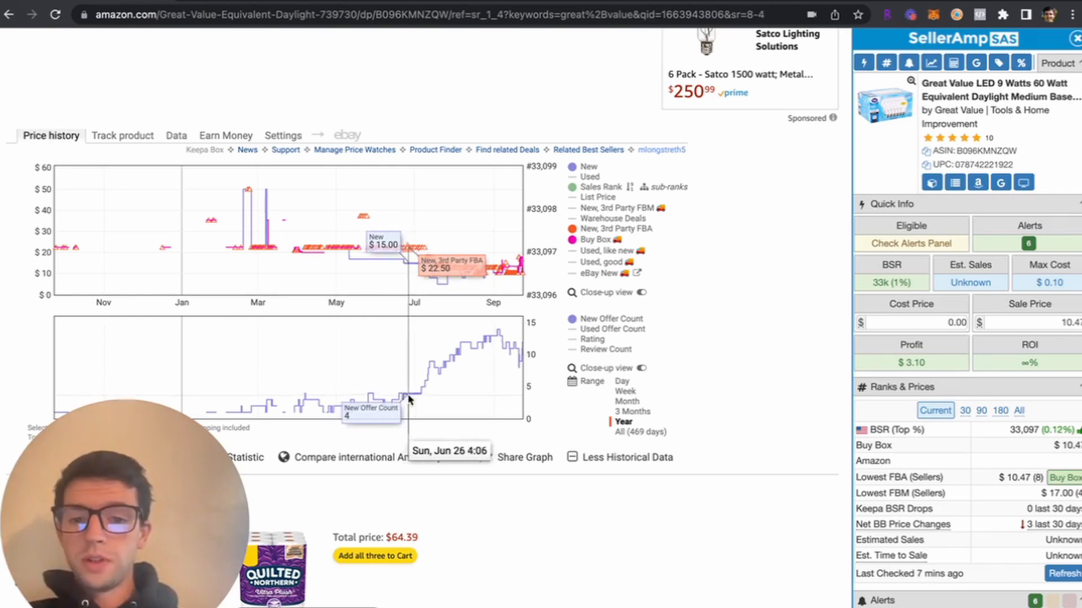
pyautogui.moveTo(419, 394)
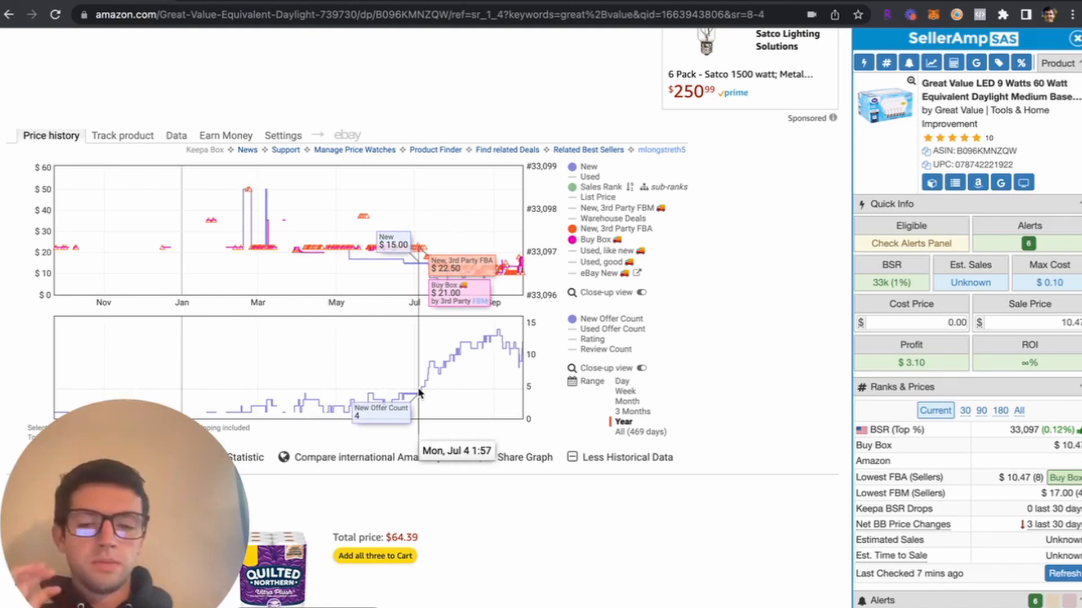
pyautogui.moveTo(422, 392)
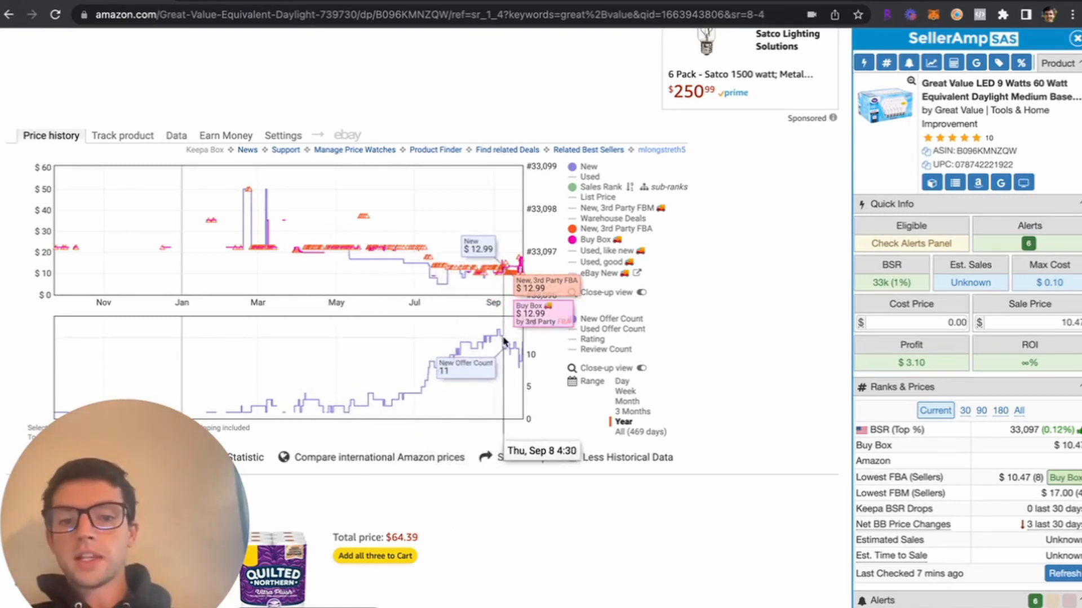
pyautogui.moveTo(511, 341)
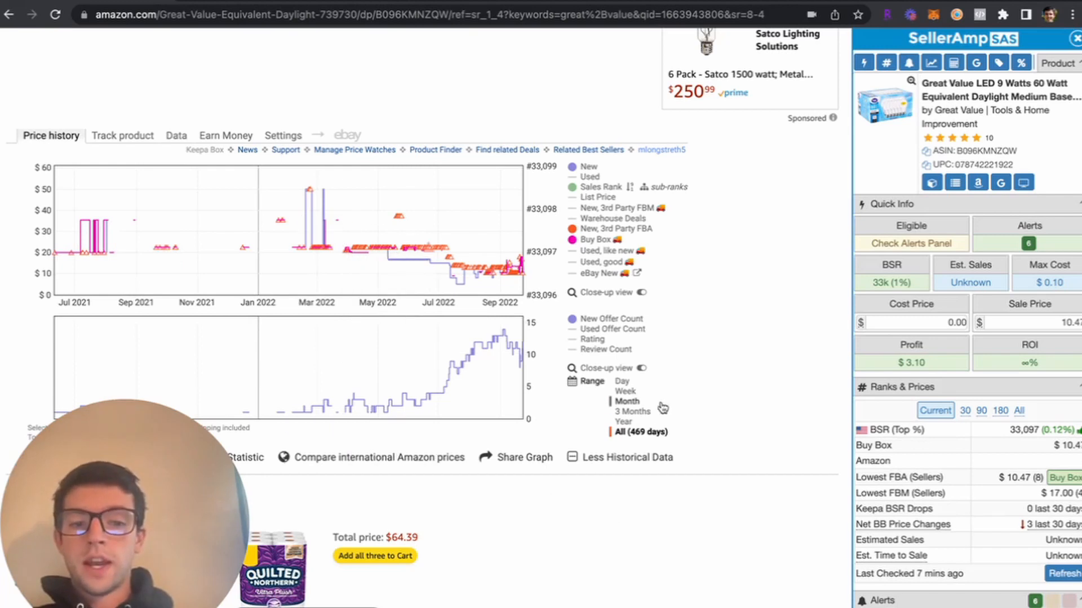
pyautogui.click(631, 412)
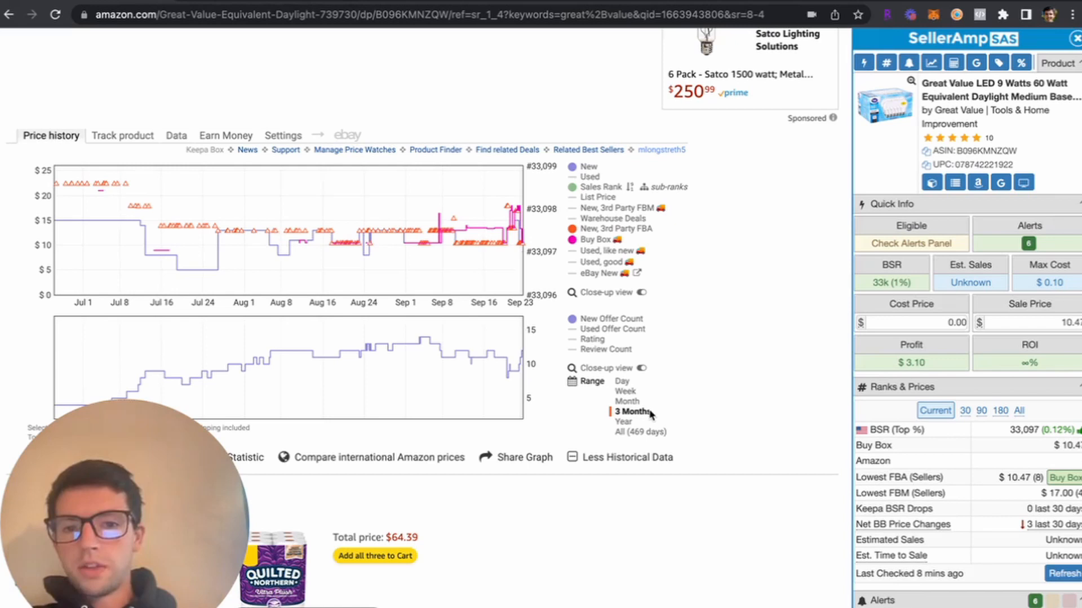
pyautogui.moveTo(178, 206)
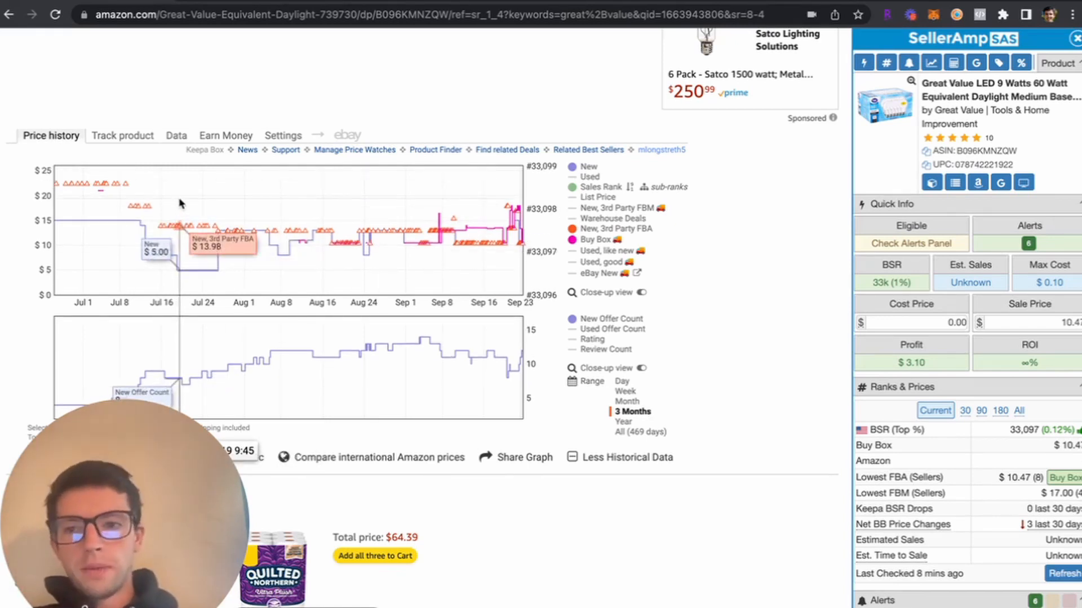
# Step: Open Keepa's Product Details table with current-versus-average rank, new offer counts and Buy Box prices
pyautogui.click(123, 135)
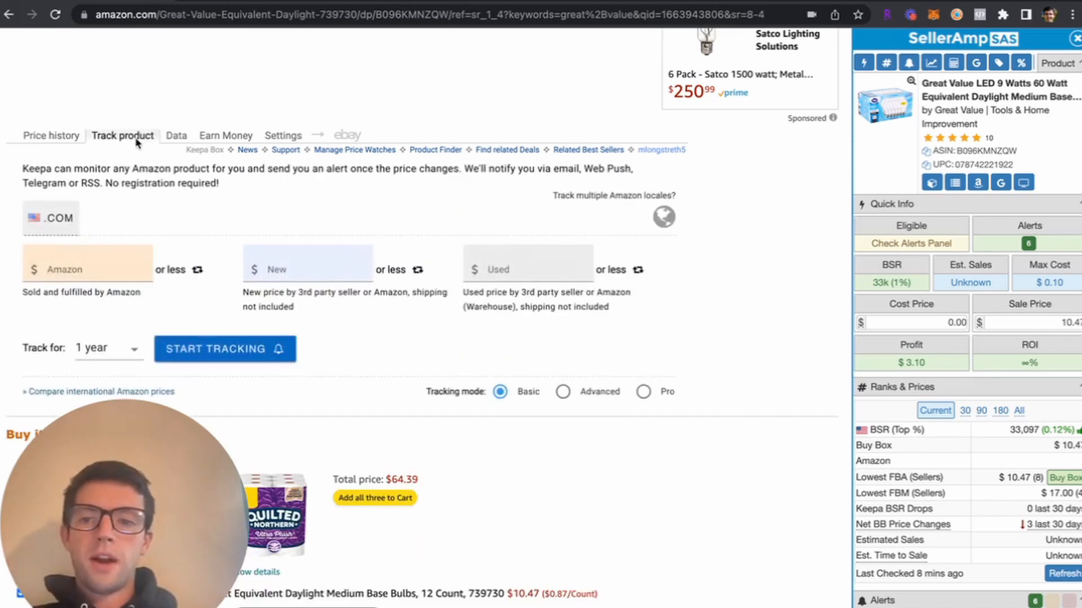
pyautogui.click(176, 135)
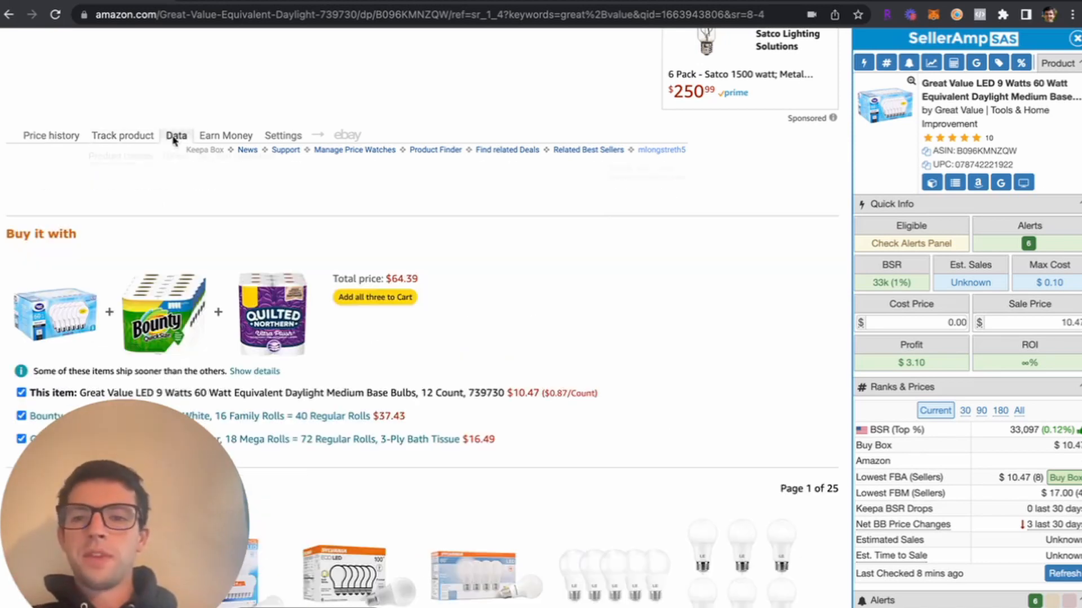
pyautogui.click(176, 136)
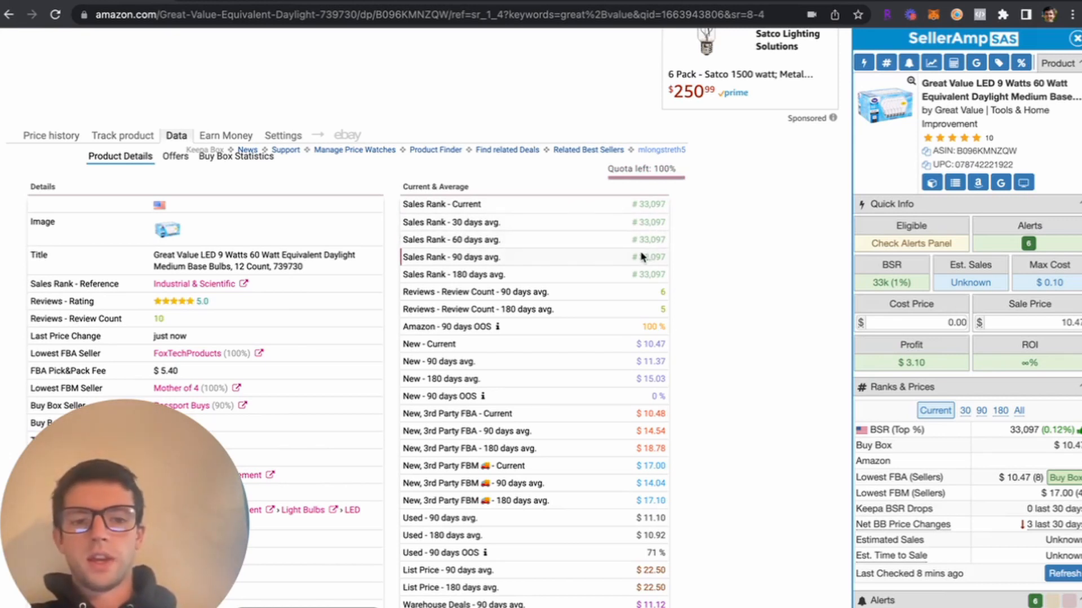
pyautogui.scroll(-3)
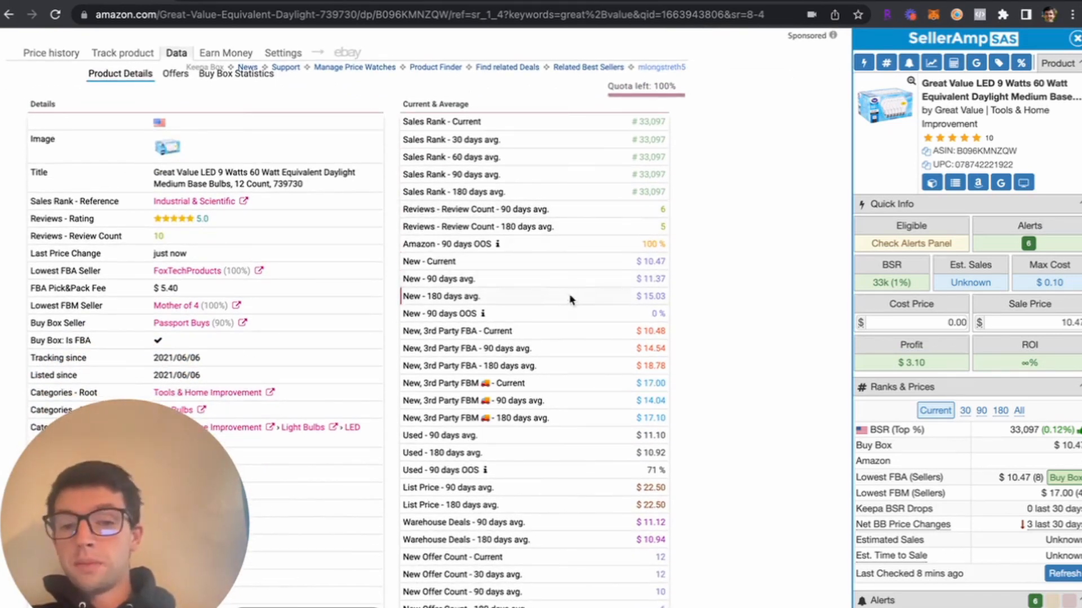
pyautogui.moveTo(557, 363)
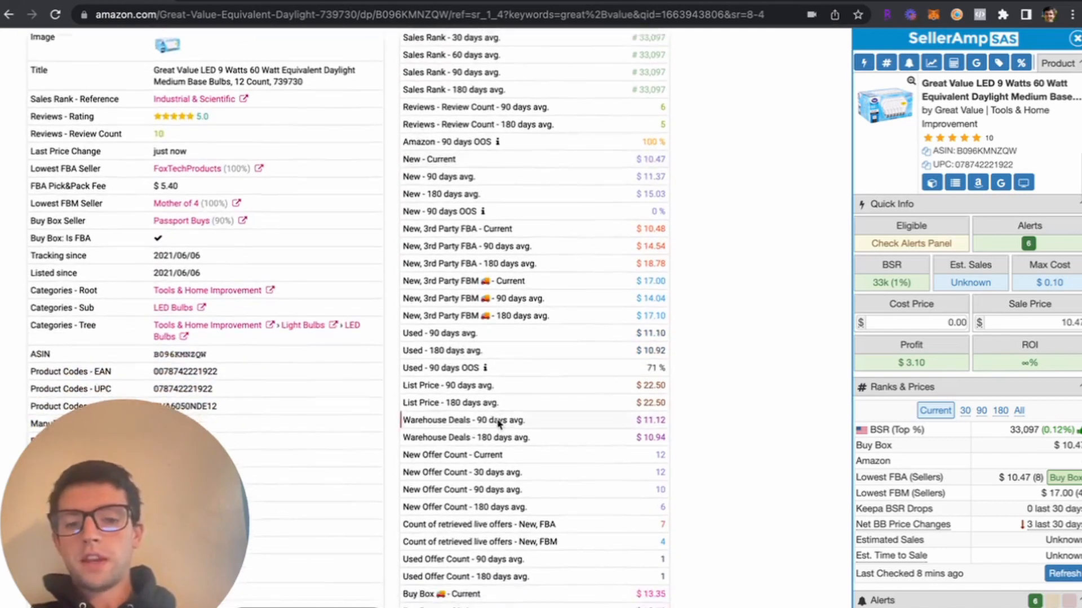
pyautogui.scroll(-3)
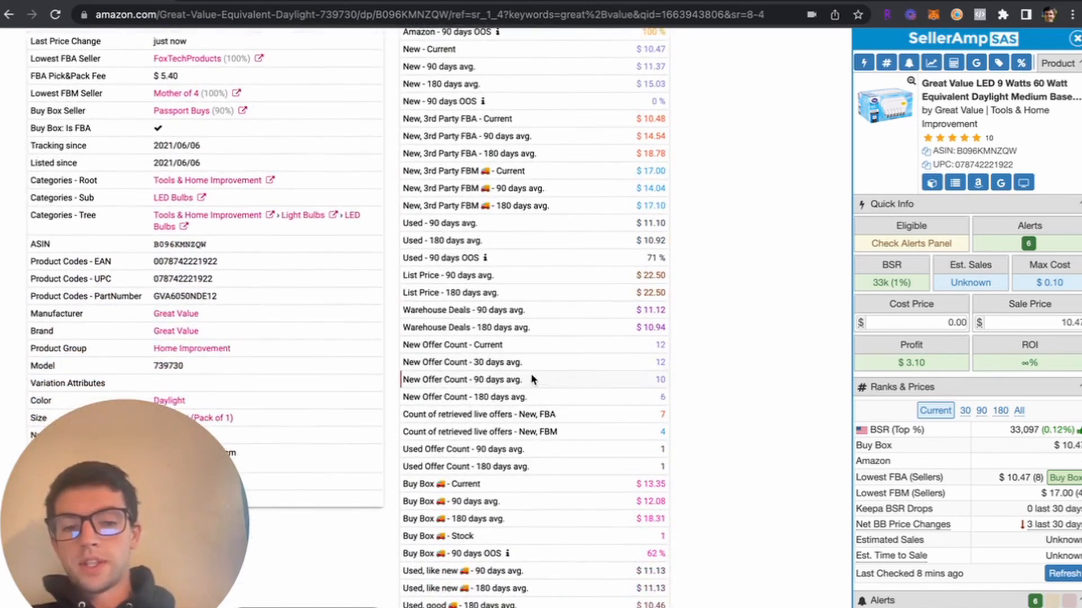
pyautogui.moveTo(552, 379)
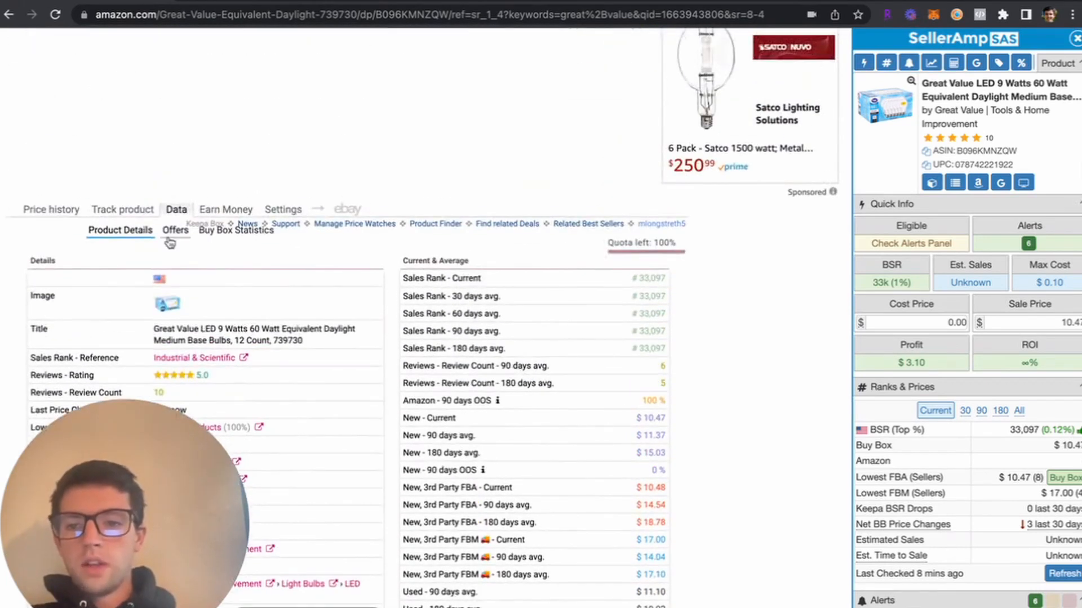
# Step: Open Keepa's Offers list for the bulbs, sorted by seller first-seen date
pyautogui.click(175, 230)
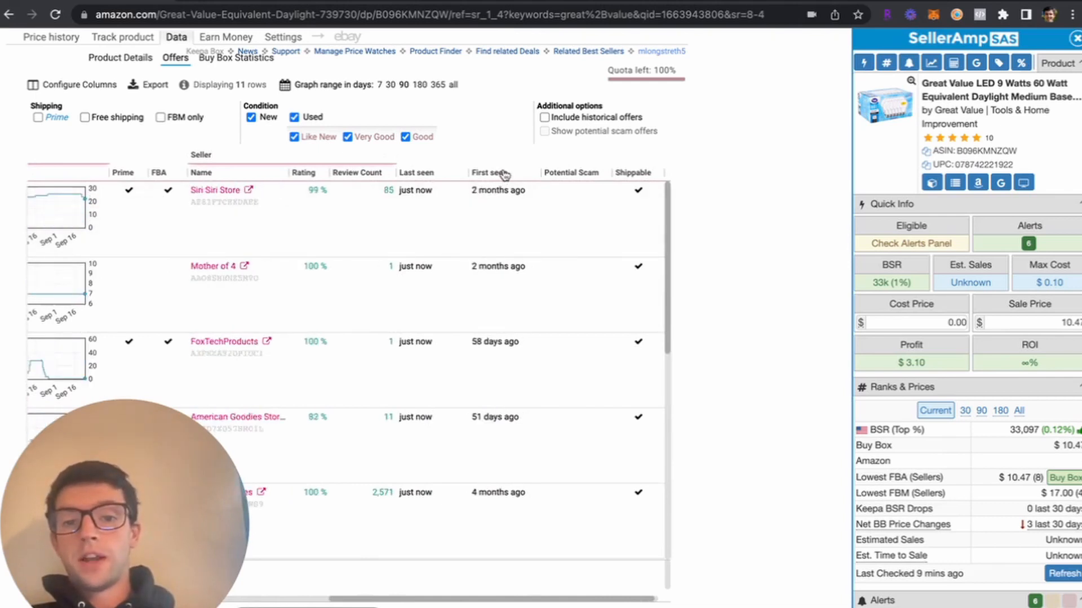
pyautogui.click(485, 172)
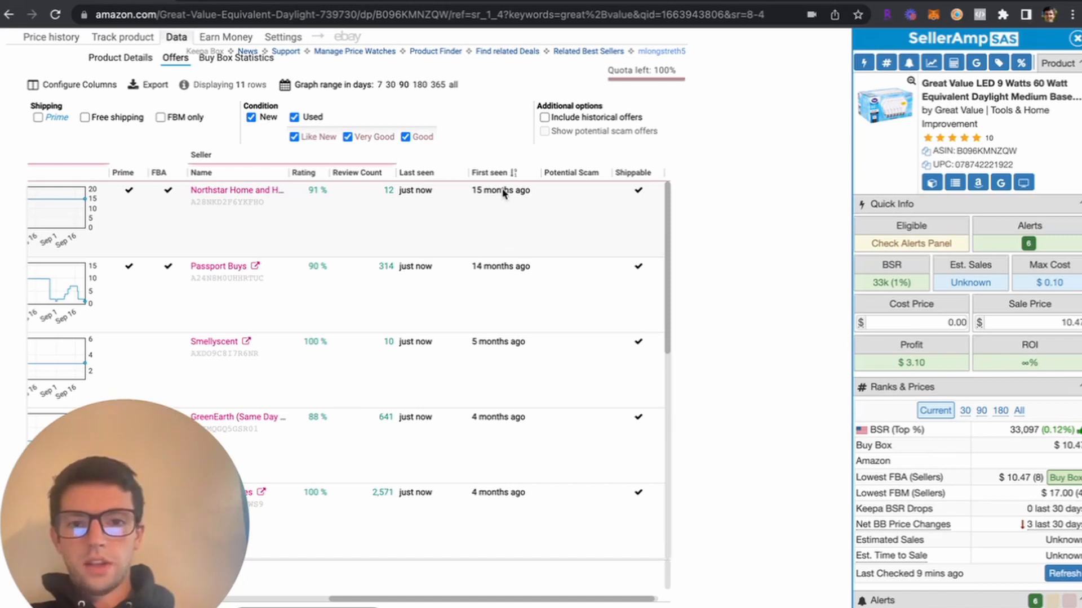
pyautogui.moveTo(319, 183)
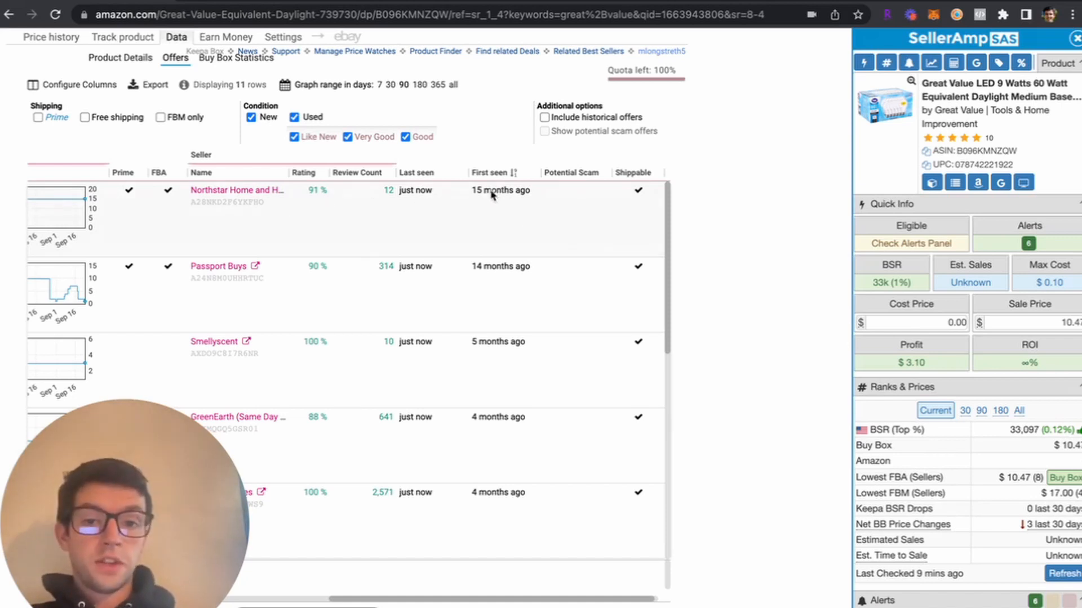
pyautogui.moveTo(510, 283)
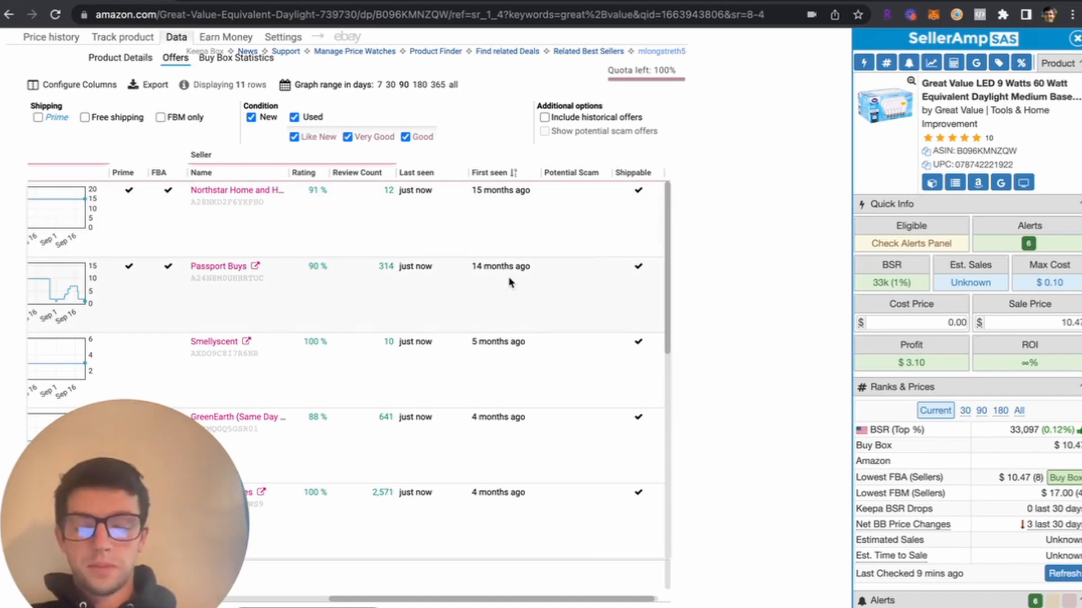
pyautogui.moveTo(490, 269)
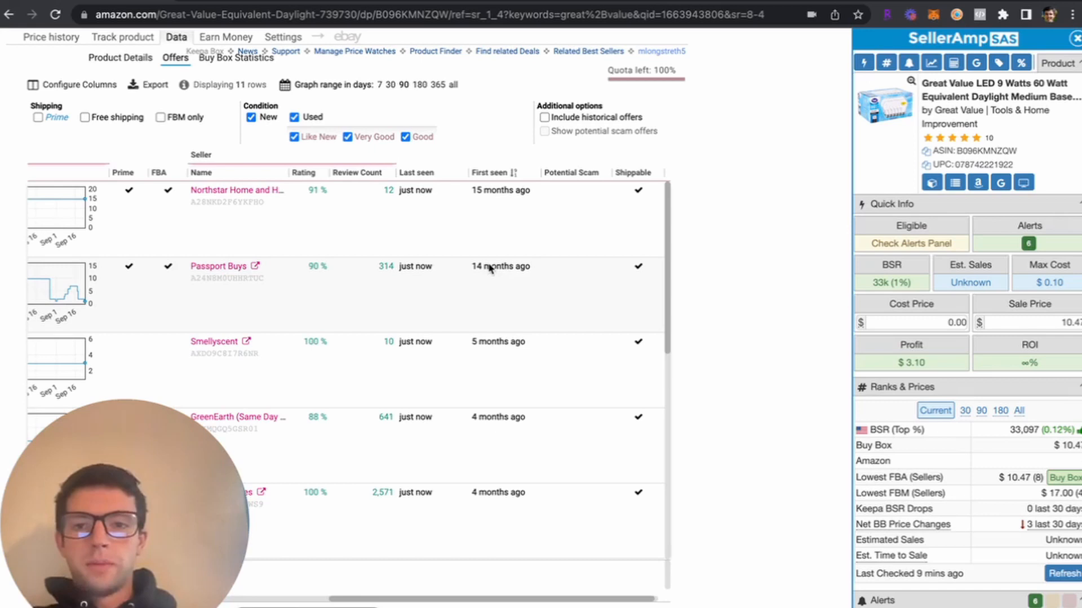
# Step: Show Keepa's Buy Box Statistics table with each seller's New Buy Box share
pyautogui.click(236, 58)
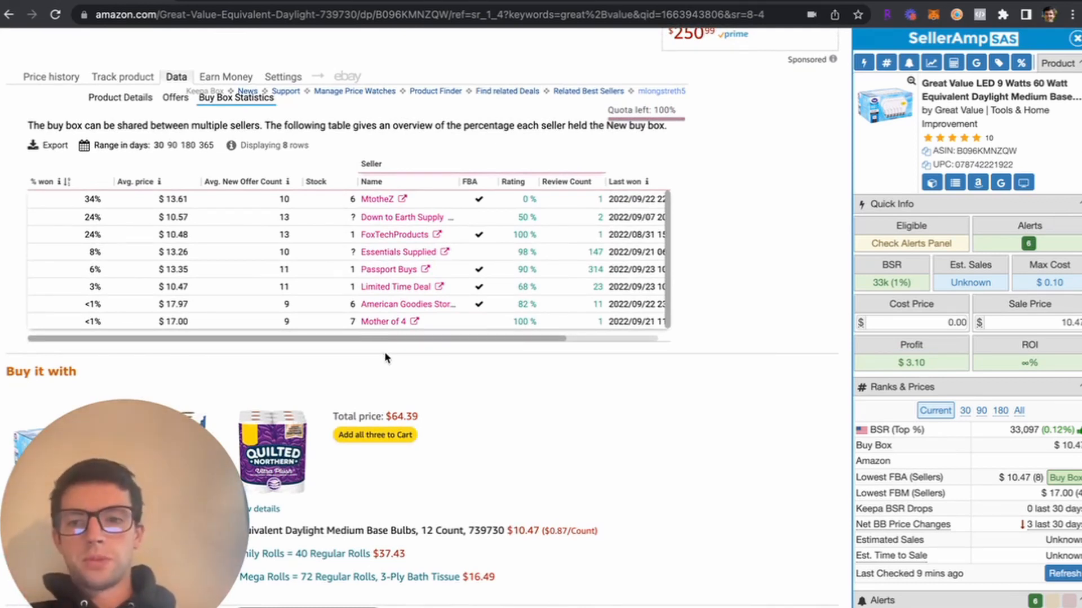
pyautogui.moveTo(324, 338)
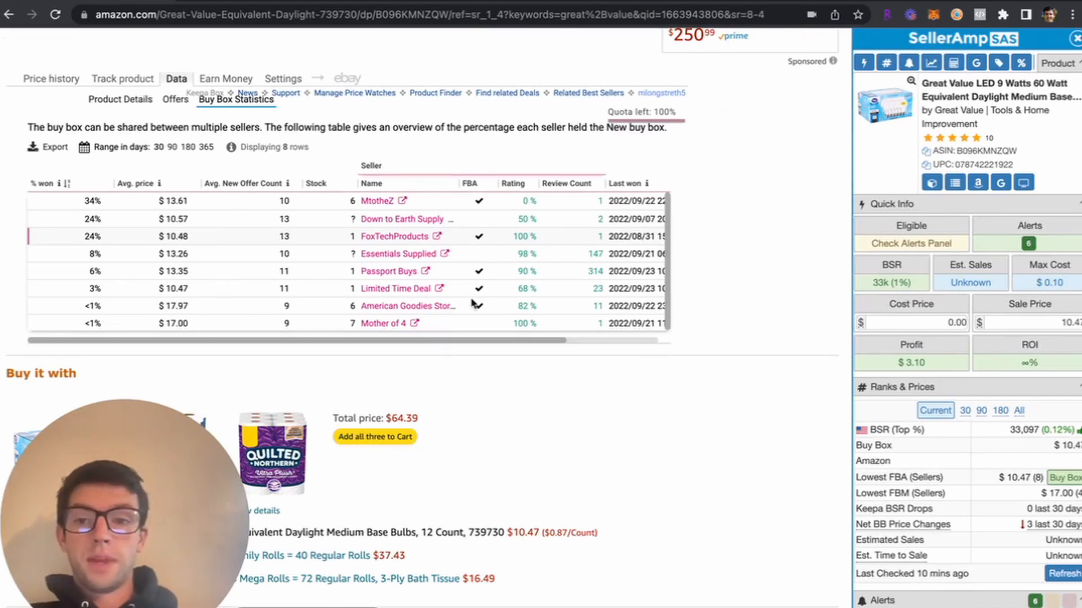
pyautogui.click(206, 147)
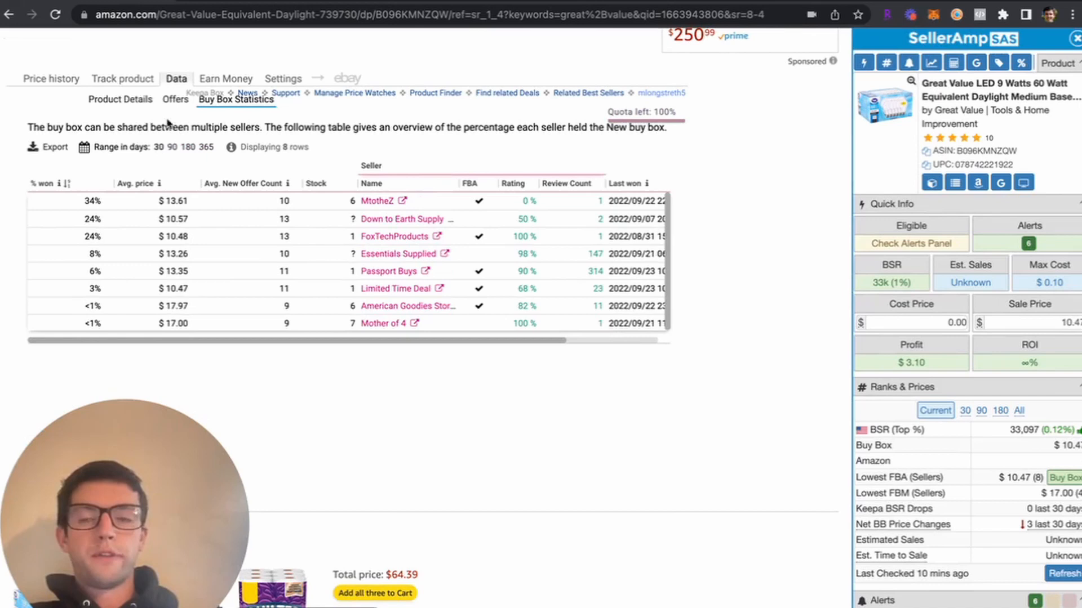
pyautogui.click(50, 77)
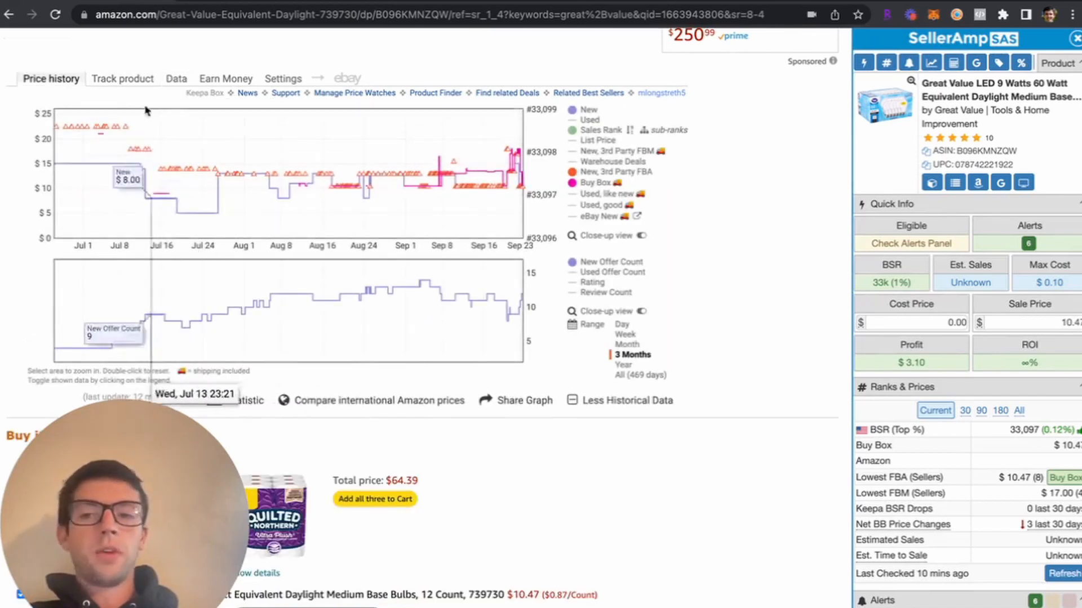
pyautogui.click(176, 78)
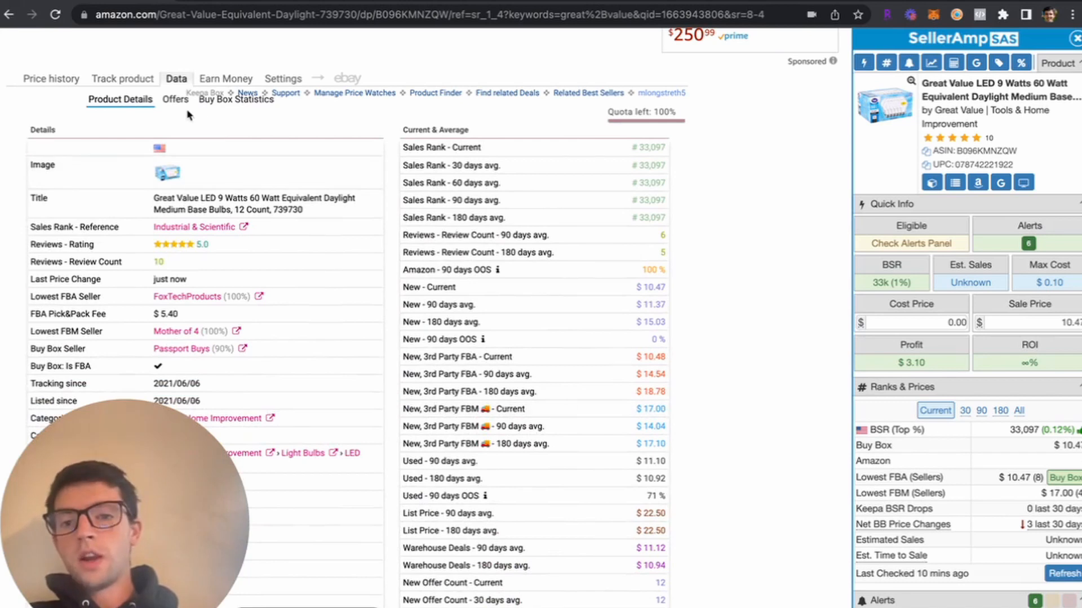
pyautogui.click(175, 98)
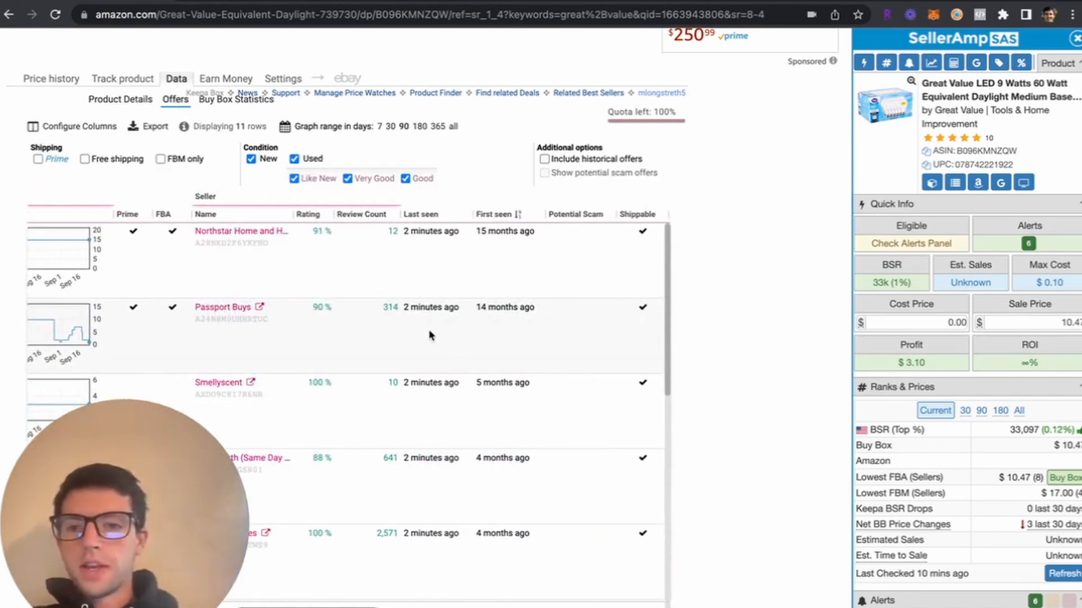
pyautogui.click(236, 98)
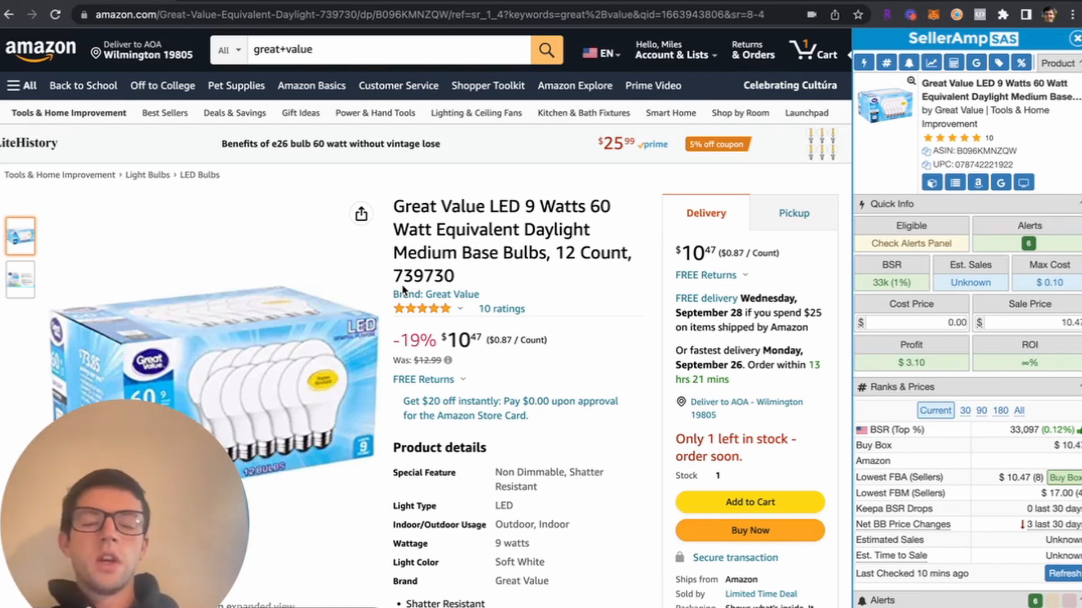
# Step: Return to Keepa's three-month price history chart for the bulb pack
pyautogui.scroll(-3)
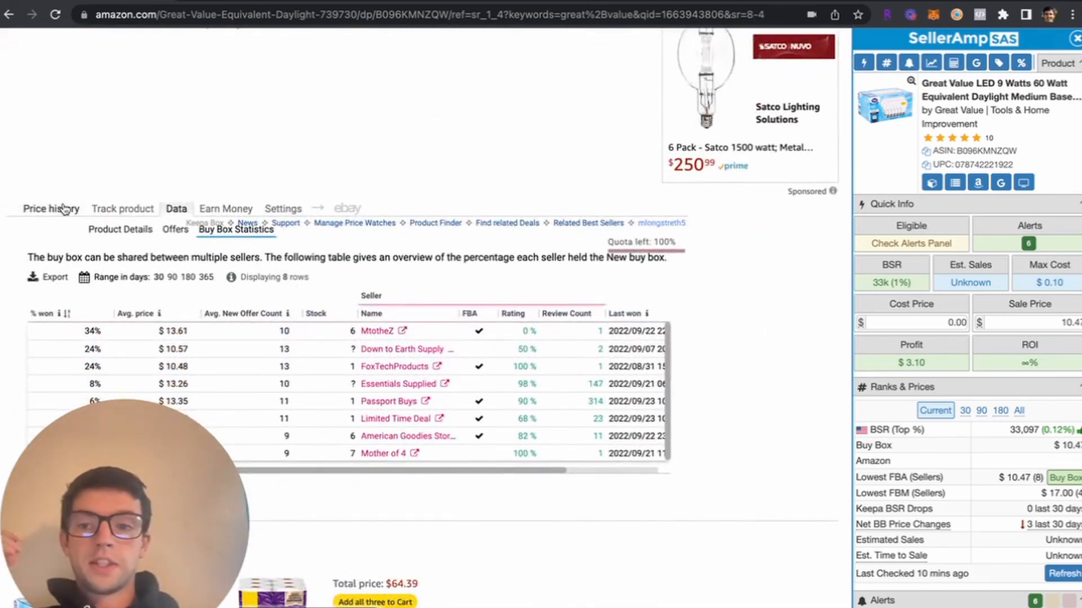
pyautogui.click(50, 208)
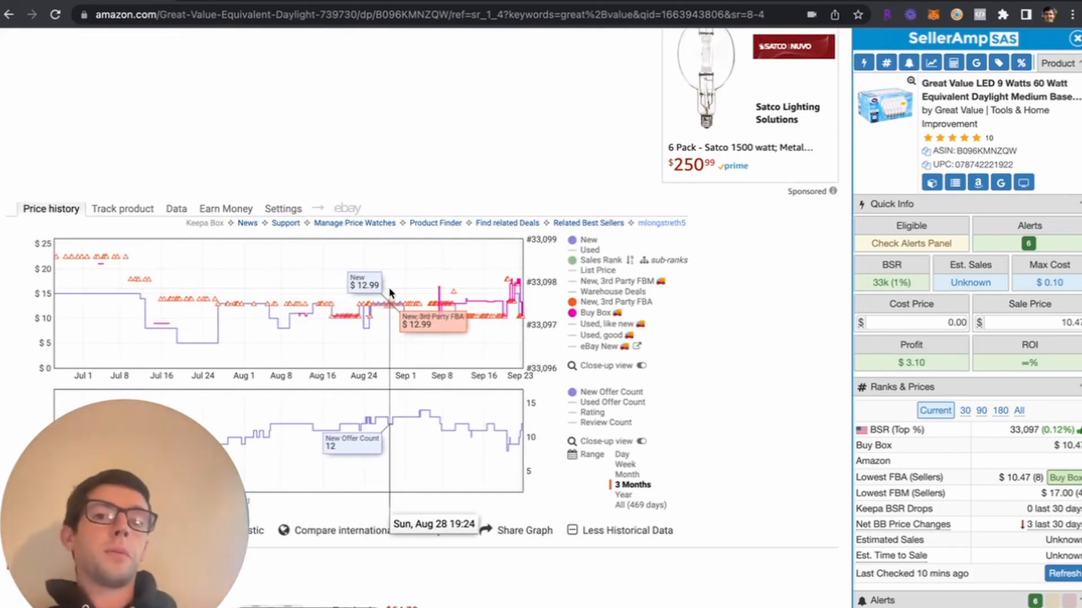
pyautogui.moveTo(405, 270)
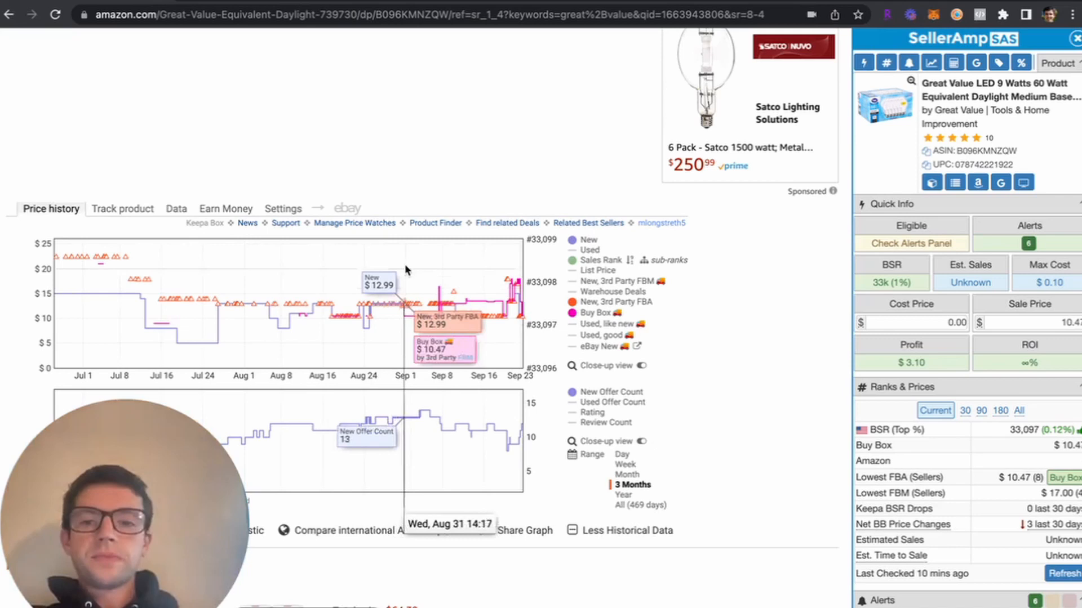
pyautogui.moveTo(595, 235)
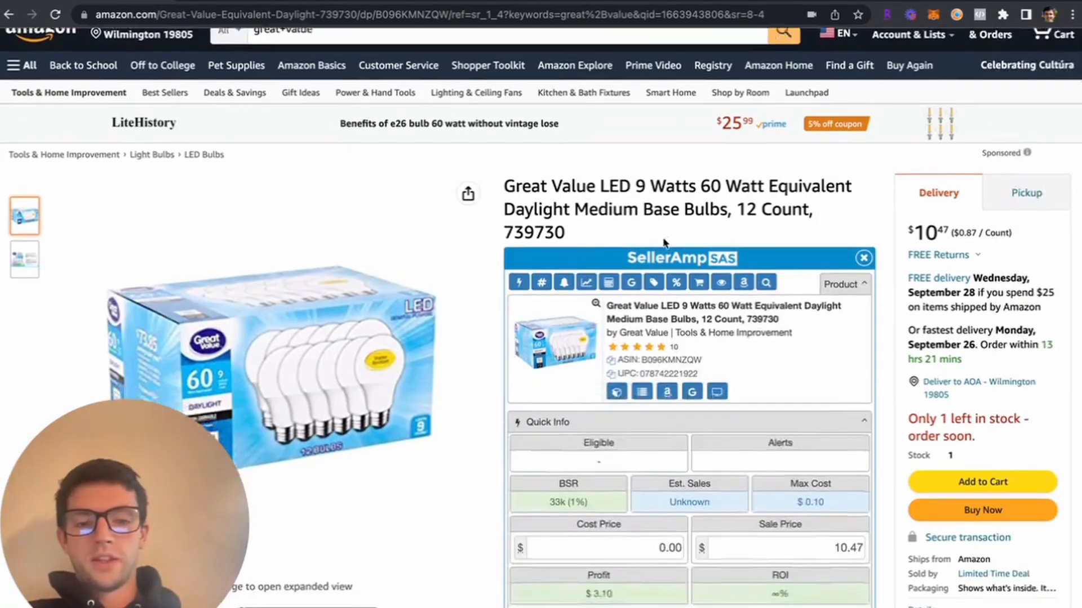
# Step: Enter 1.00 as the Quick Info cost price, giving $2.10 profit and 210% ROI
pyautogui.scroll(-3)
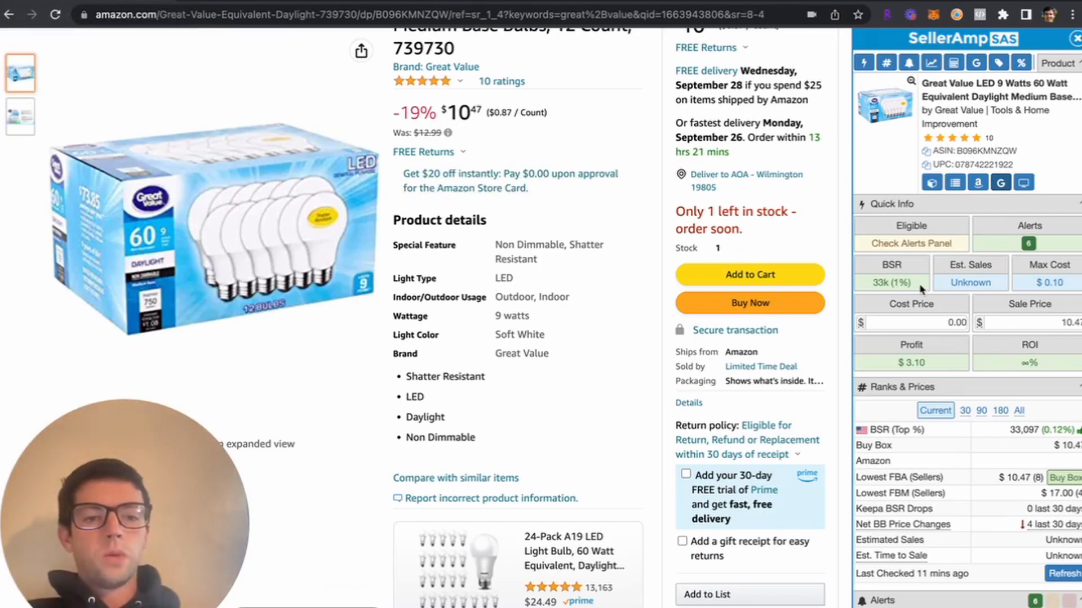
pyautogui.moveTo(918, 290)
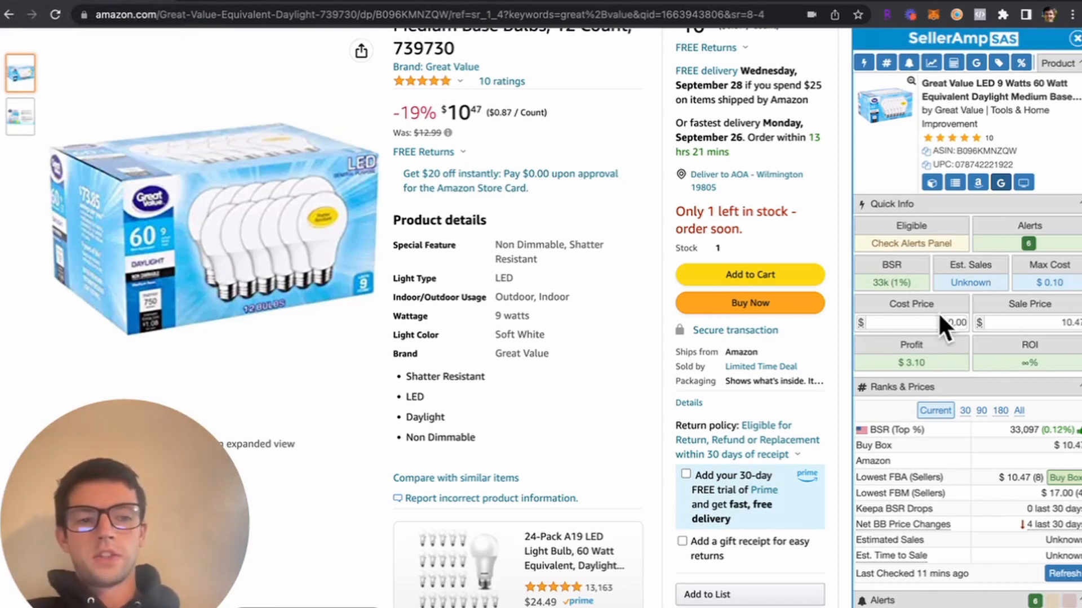
pyautogui.click(911, 322)
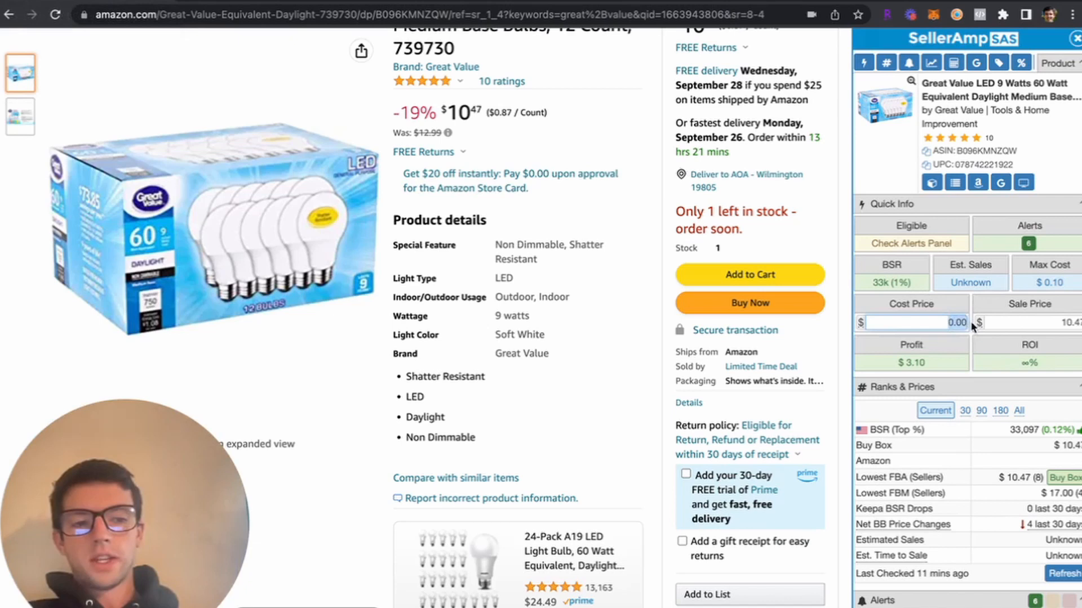
pyautogui.write('1.00')
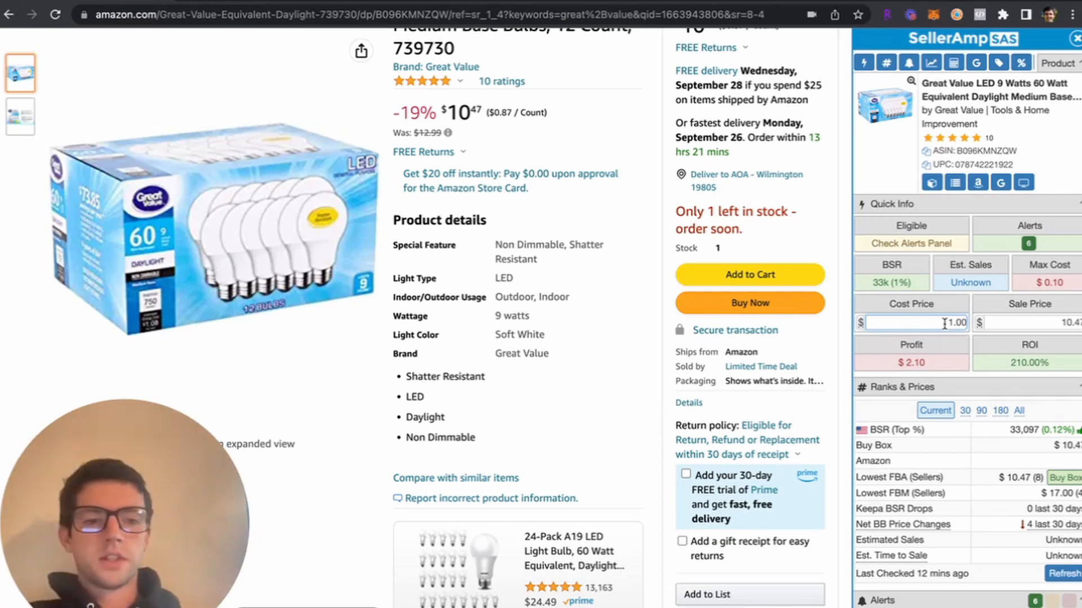
# Step: Switch SellerAmp Ranks & Prices to 30-day figures and review down to the profit calculator
pyautogui.scroll(-3)
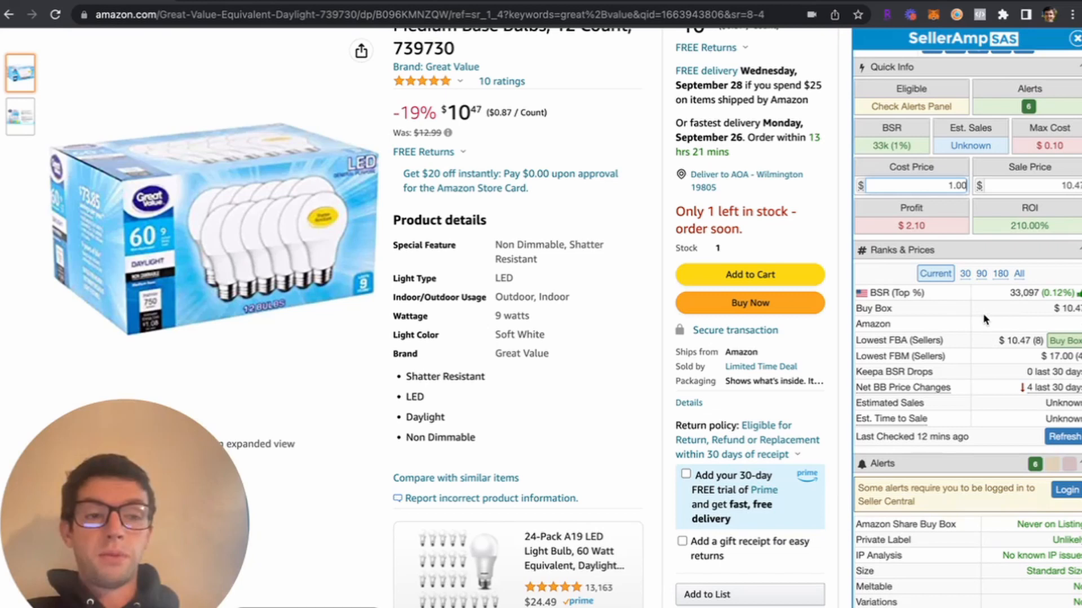
pyautogui.moveTo(969, 344)
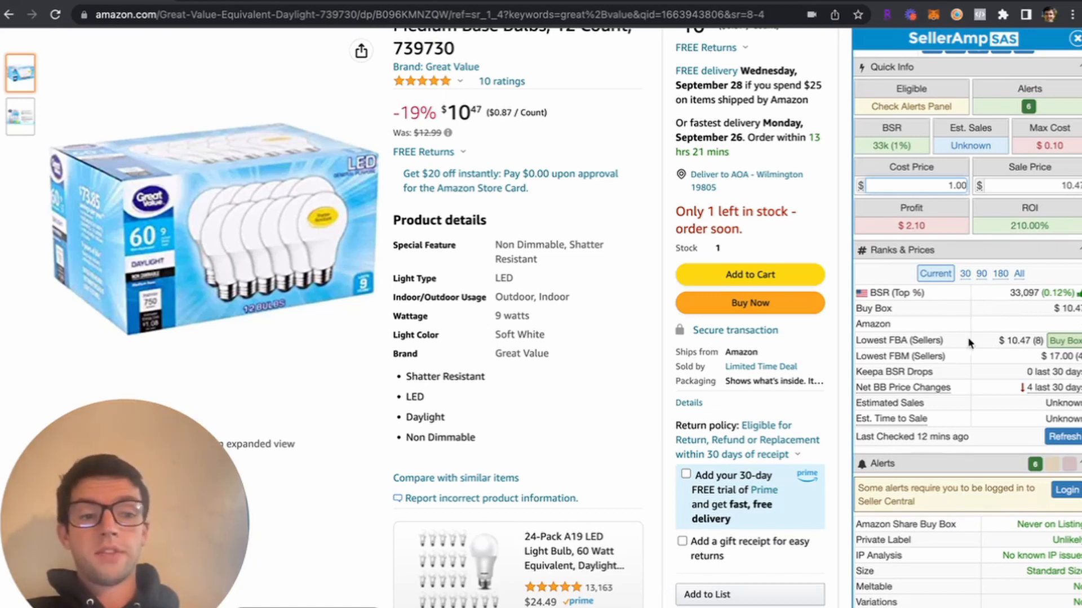
pyautogui.click(997, 273)
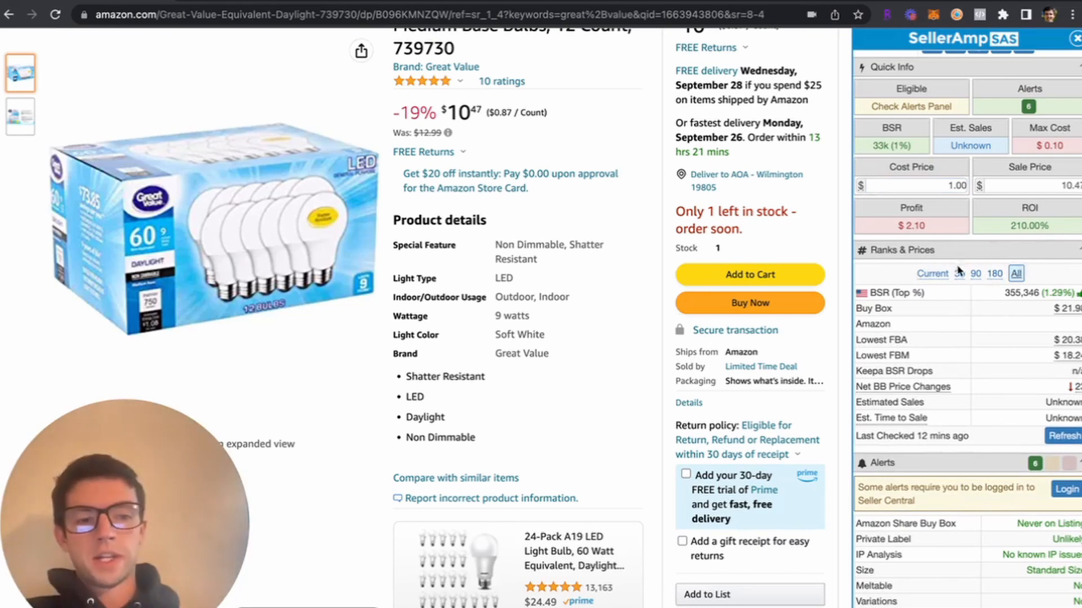
pyautogui.click(962, 273)
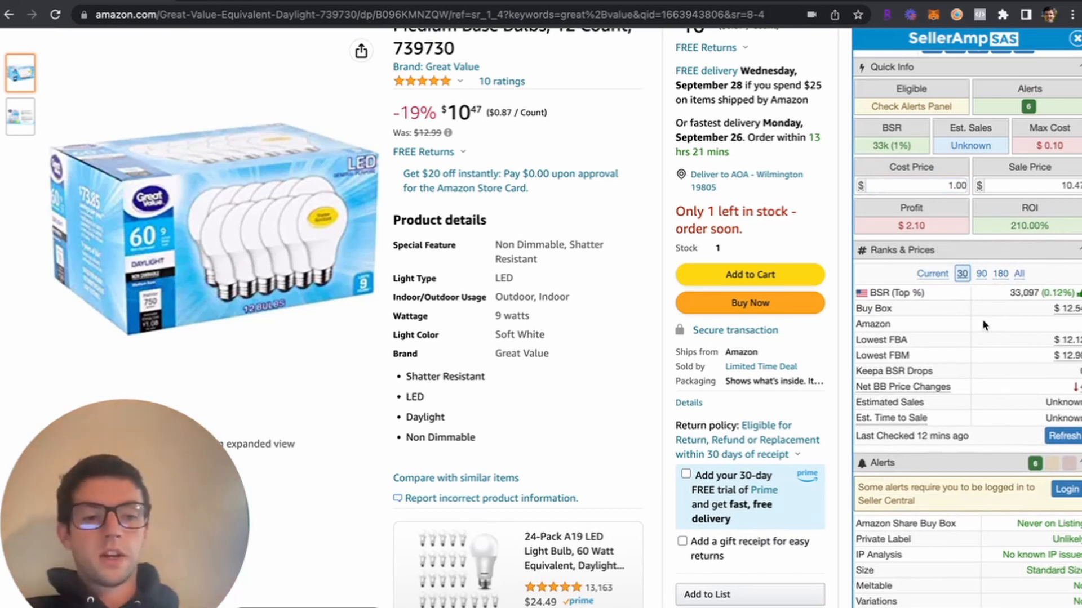
pyautogui.scroll(-3)
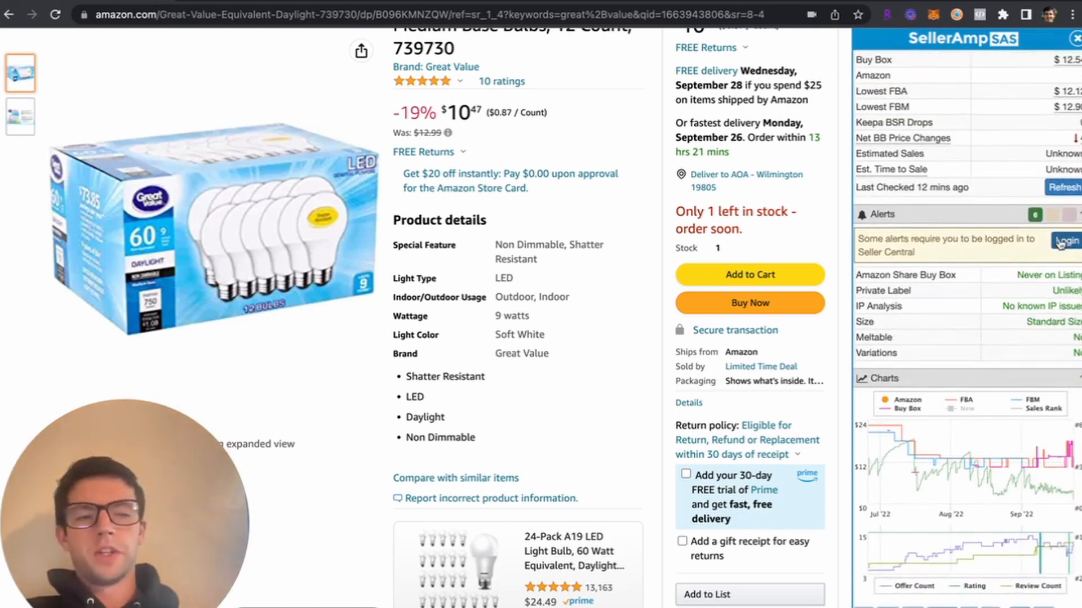
pyautogui.scroll(-3)
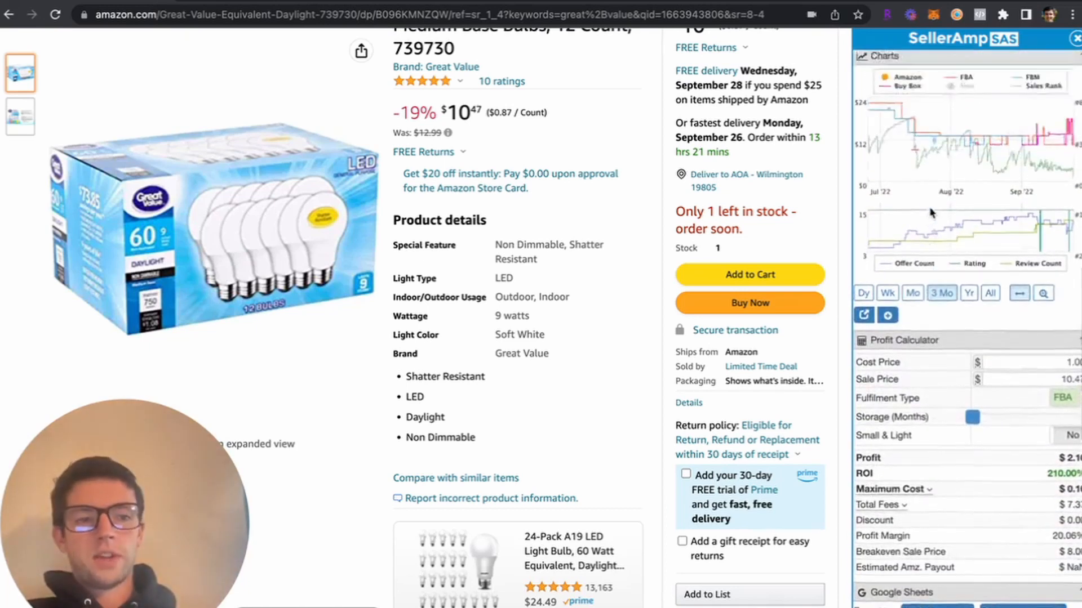
# Step: Extend SellerAmp SAS charts to all time, after a one-year view and a Keepa offers check
pyautogui.click(968, 392)
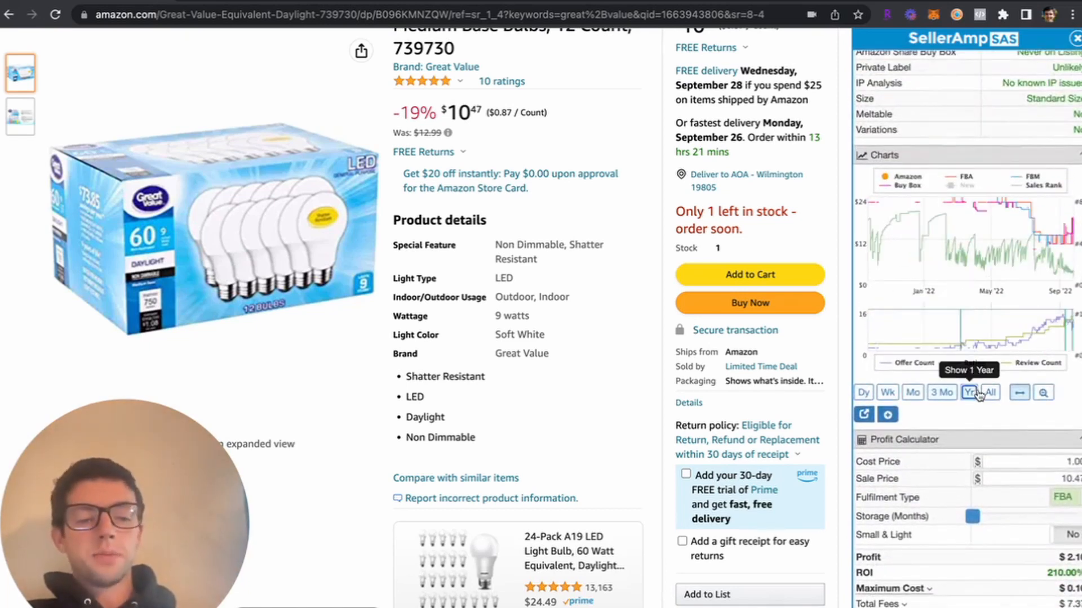
pyautogui.click(969, 392)
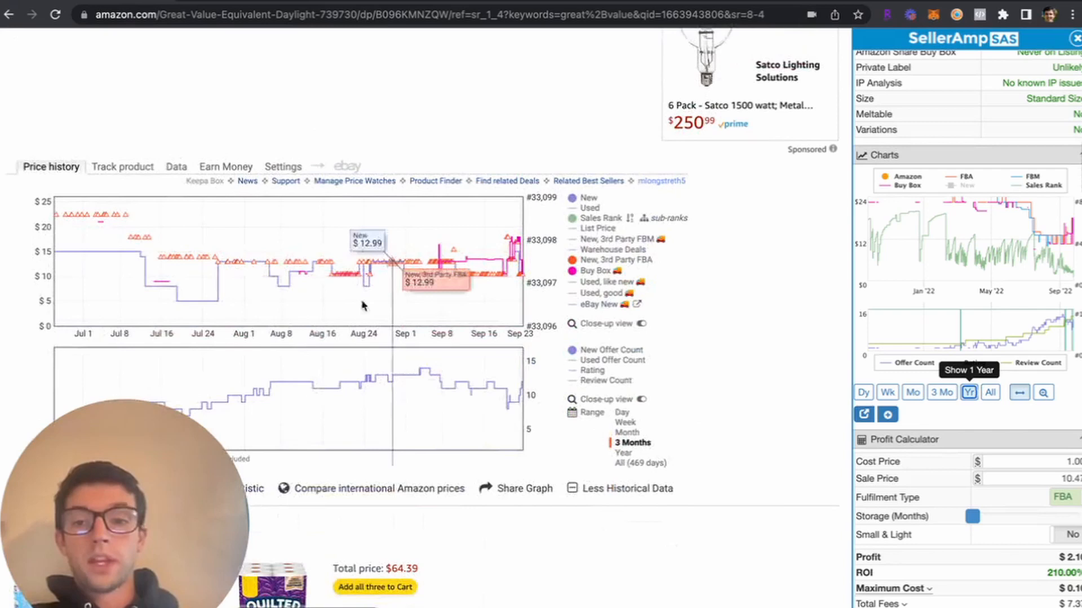
pyautogui.click(176, 167)
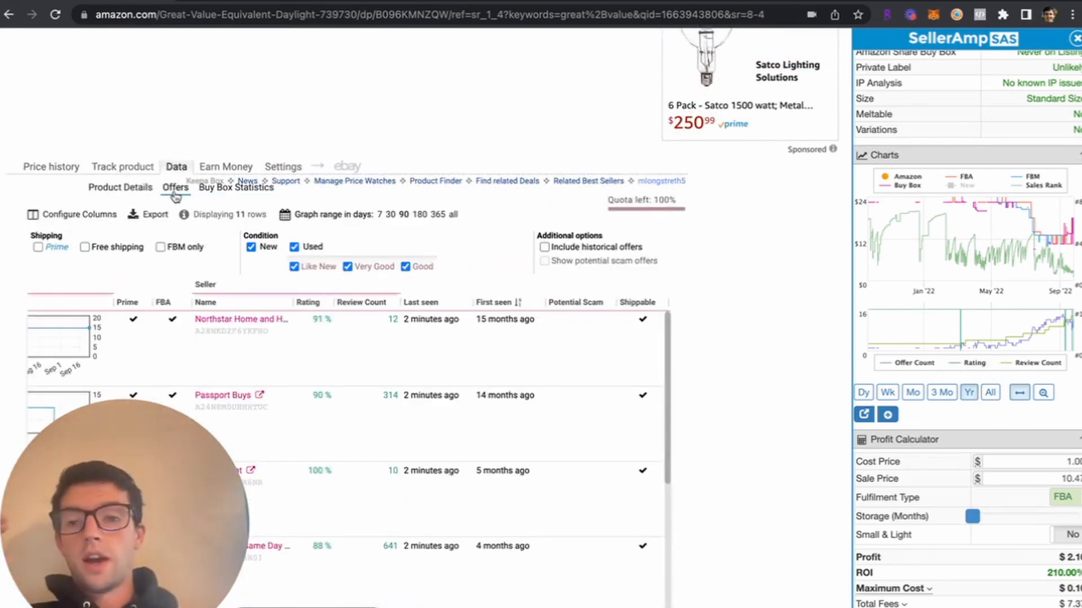
pyautogui.click(50, 166)
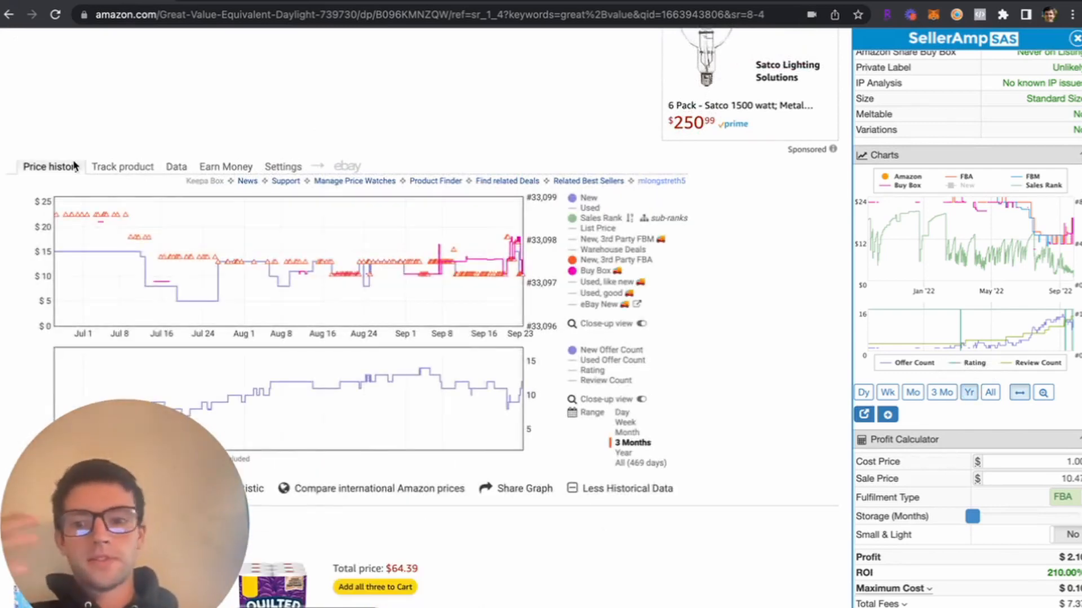
pyautogui.moveTo(990, 393)
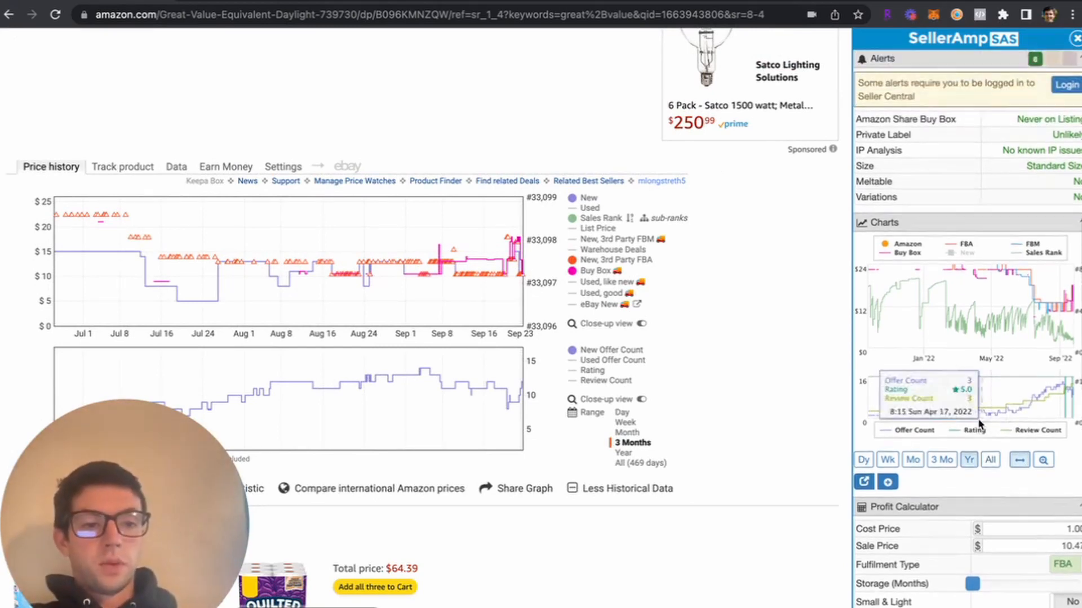
pyautogui.click(989, 351)
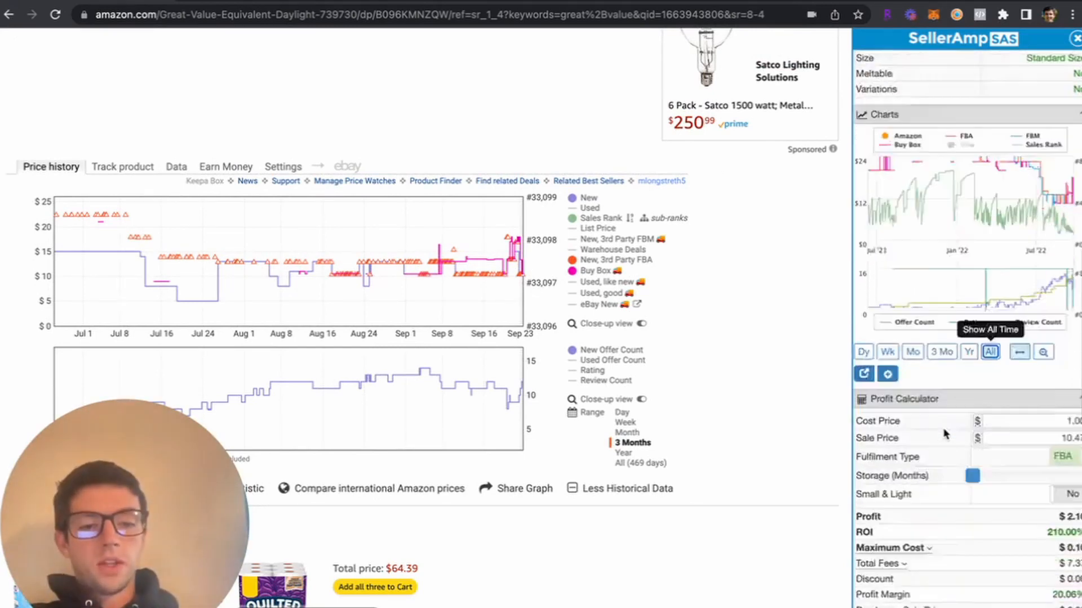
pyautogui.scroll(-3)
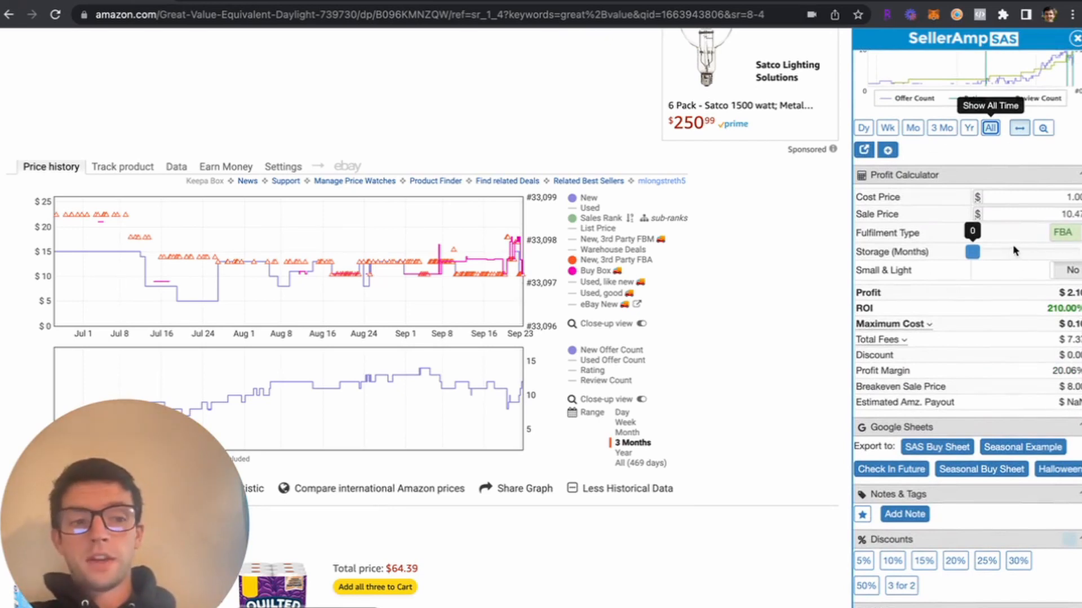
# Step: Open the 3774 East Sales storefront lookup from SellerAmp SAS
pyautogui.click(1061, 232)
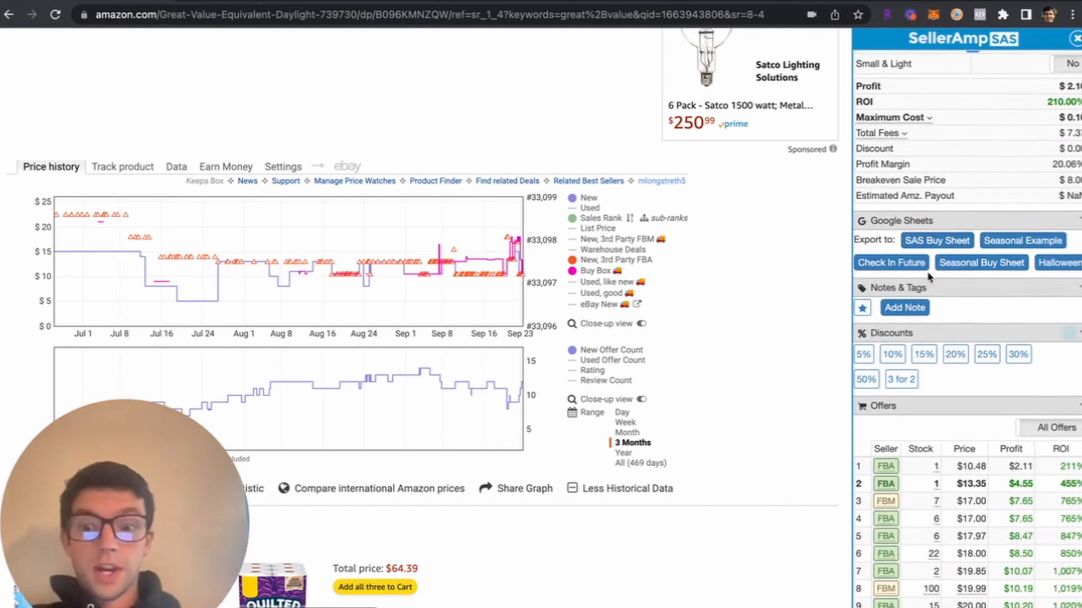
pyautogui.moveTo(986, 354)
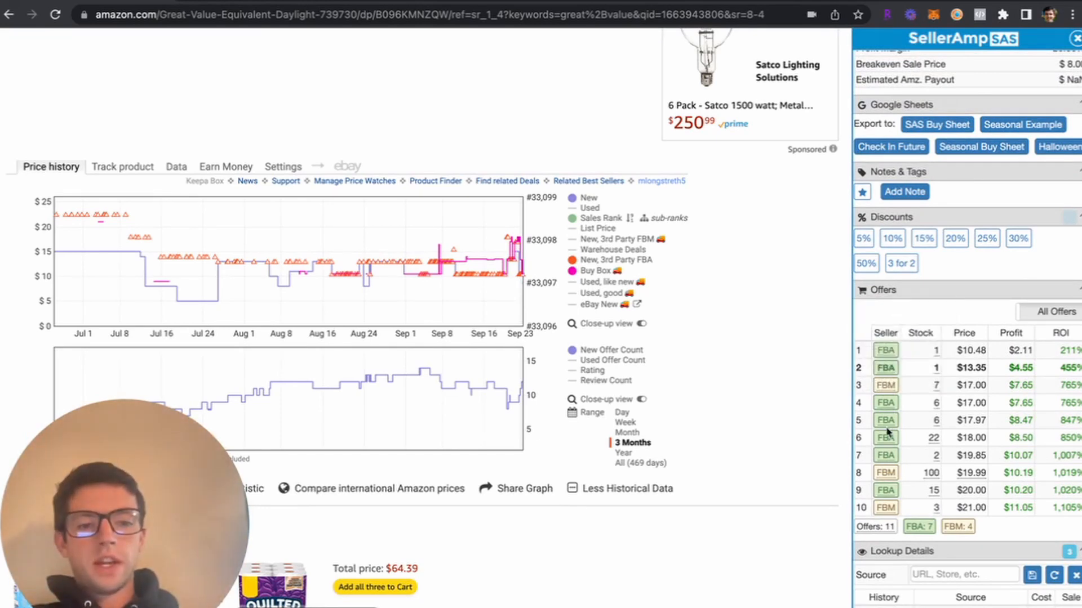
pyautogui.moveTo(887, 420)
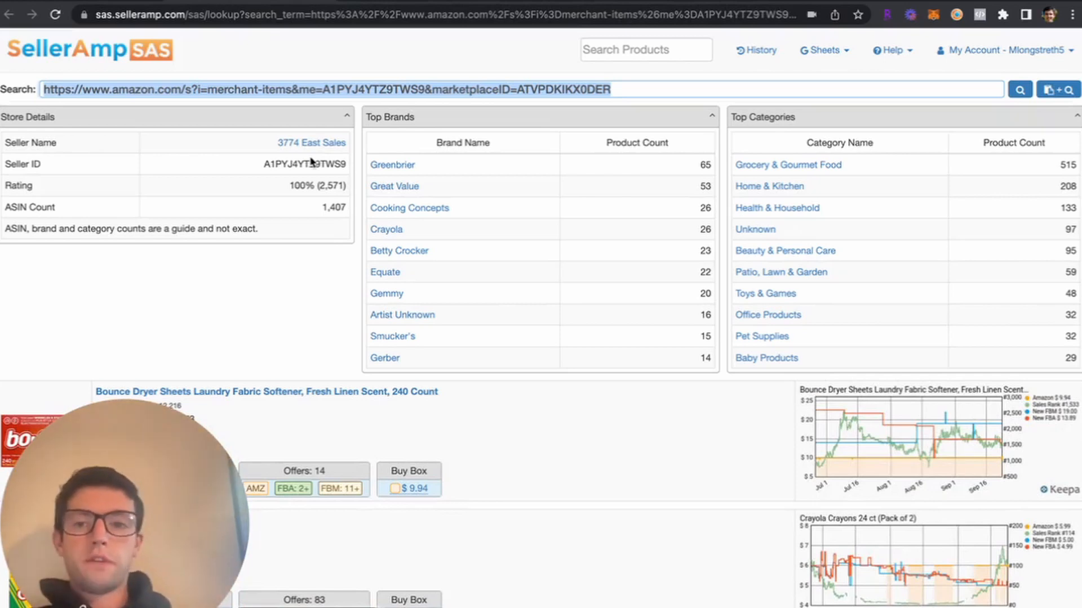
pyautogui.moveTo(275, 258)
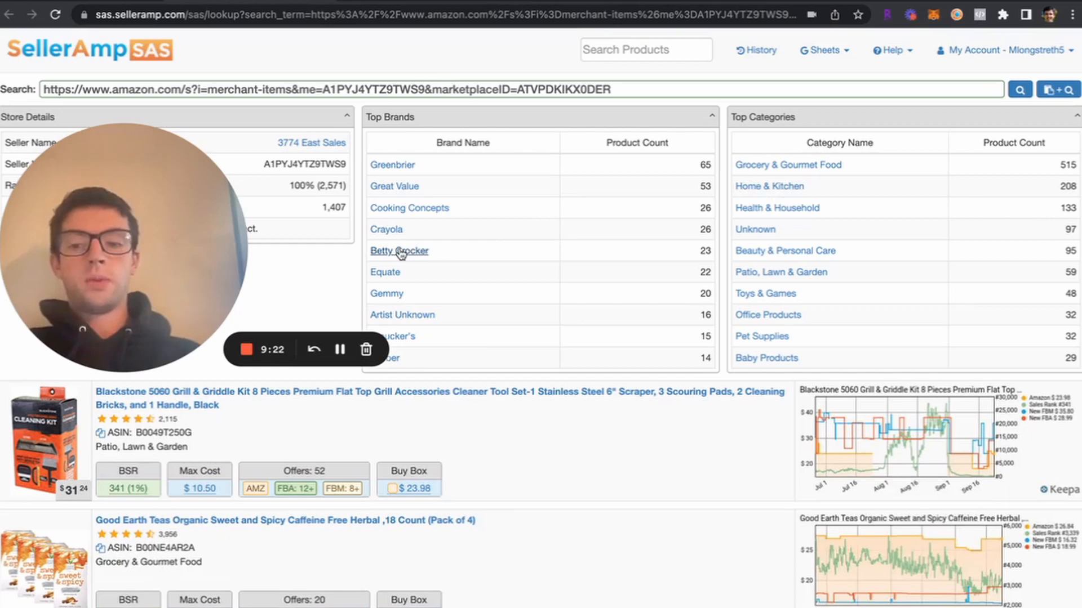
# Step: Filter 3774 East Sales' storefront products to Betty Crocker and scroll the results
pyautogui.click(399, 250)
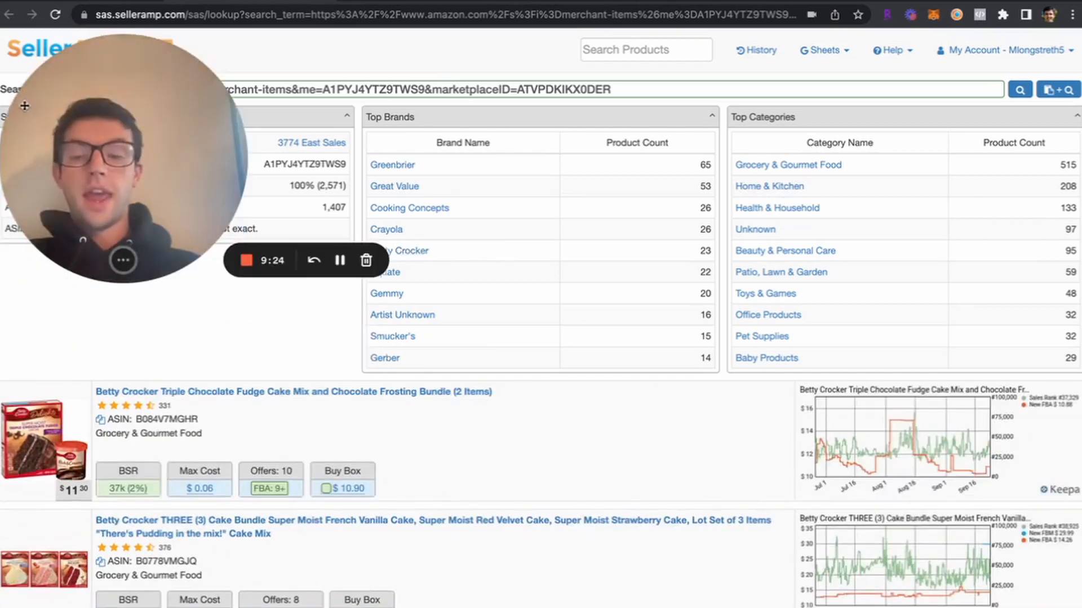
pyautogui.scroll(-3)
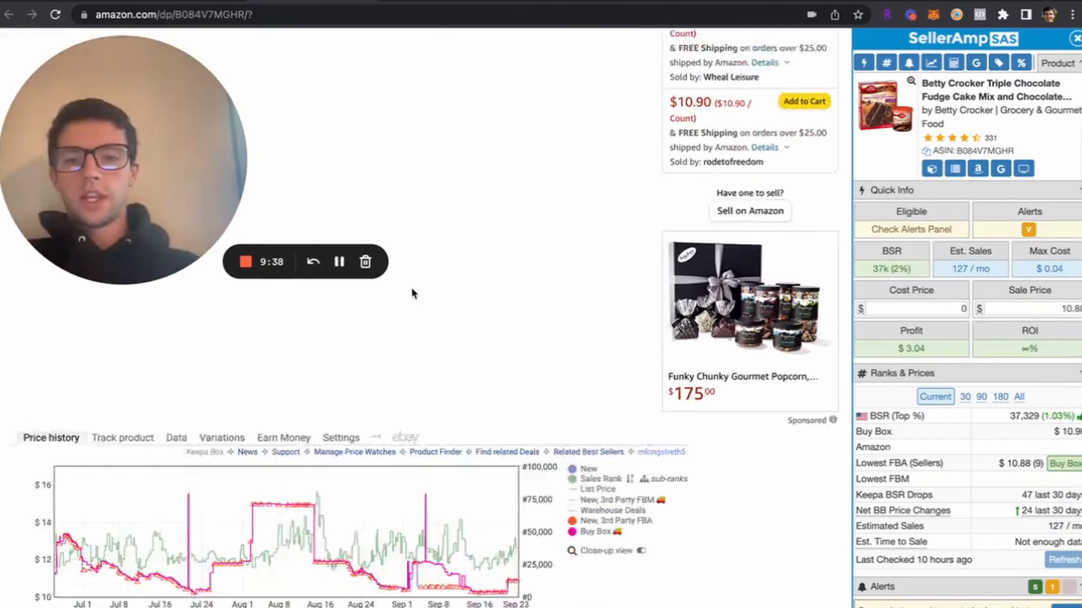
# Step: Enter a $5 cost for the Betty Crocker three-cake bundle, giving $0.11 profit
pyautogui.scroll(-3)
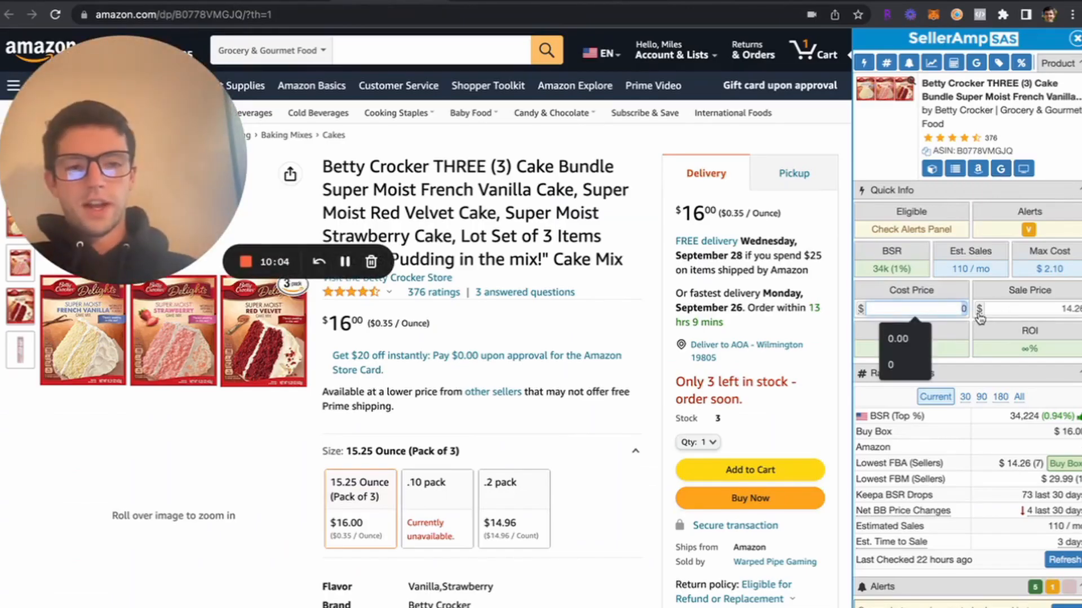
pyautogui.write('5.00')
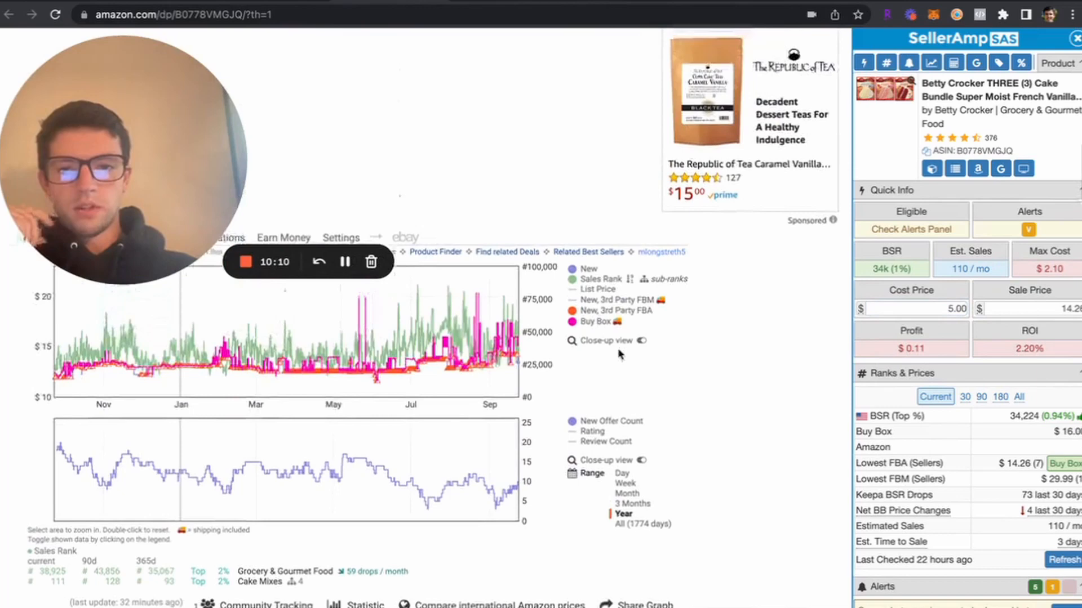
pyautogui.moveTo(500, 359)
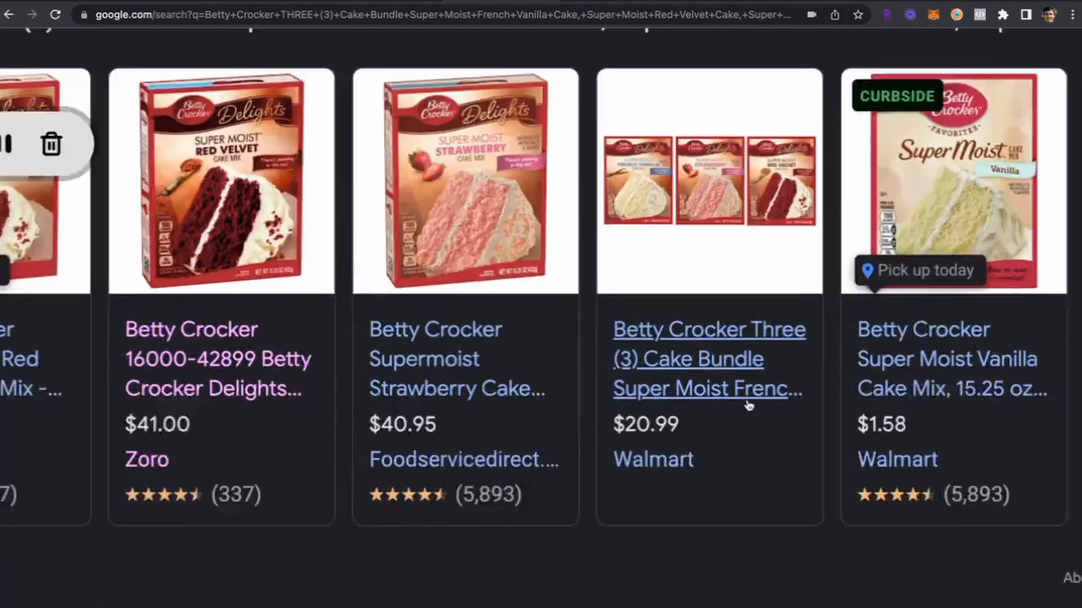
# Step: Check the Walmart listing showing the three-cake bundle at $20.99
pyautogui.click(707, 358)
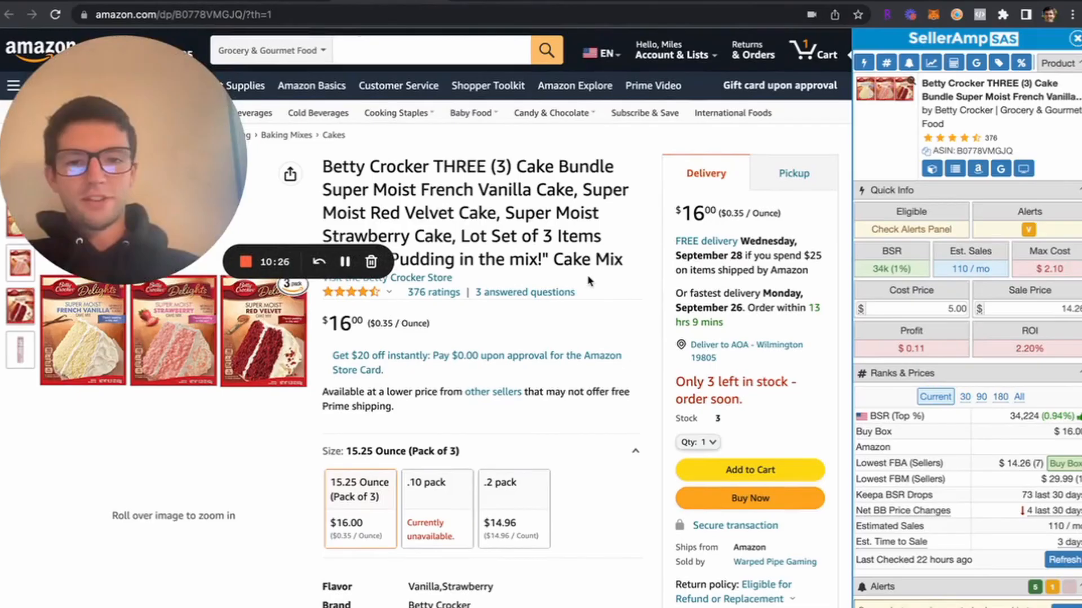
pyautogui.scroll(-3)
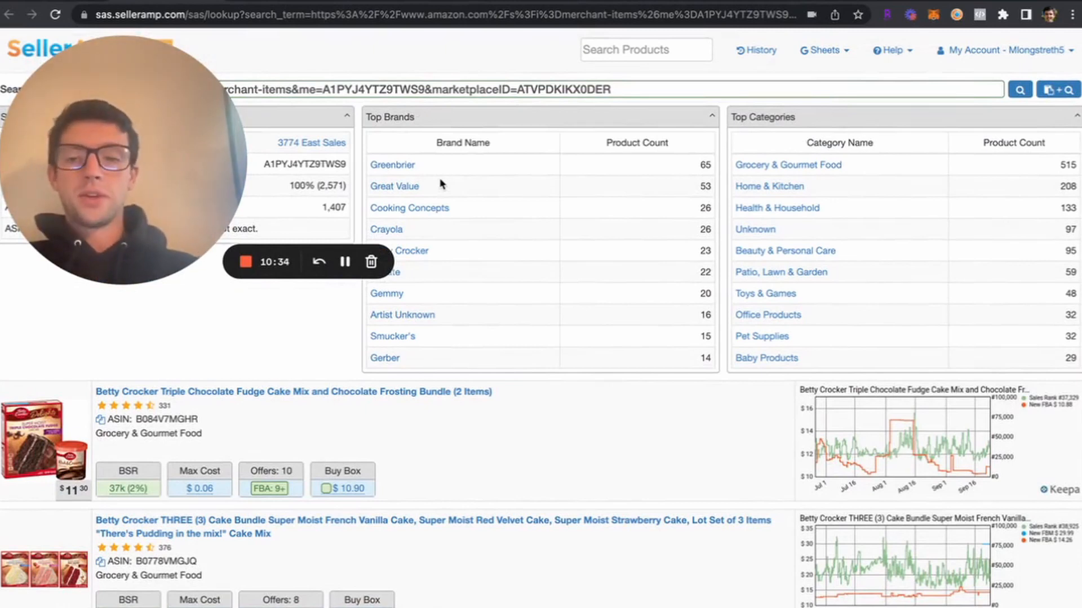
# Step: Find the NIKE Men's HBR Basketball Shorts in Siri Siri Store's list and open its Amazon page
pyautogui.scroll(-3)
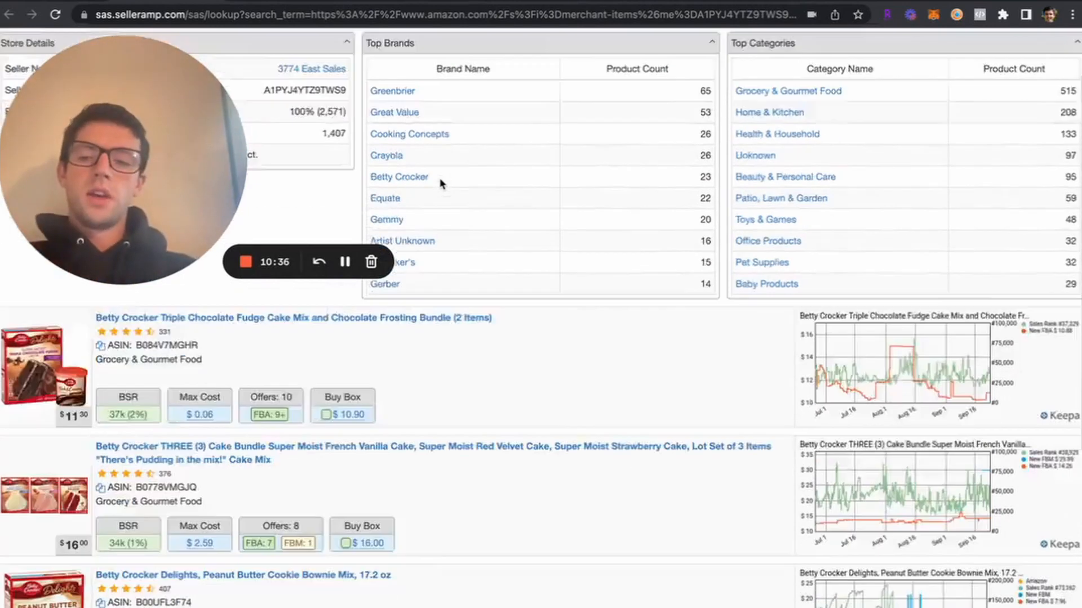
pyautogui.scroll(-3)
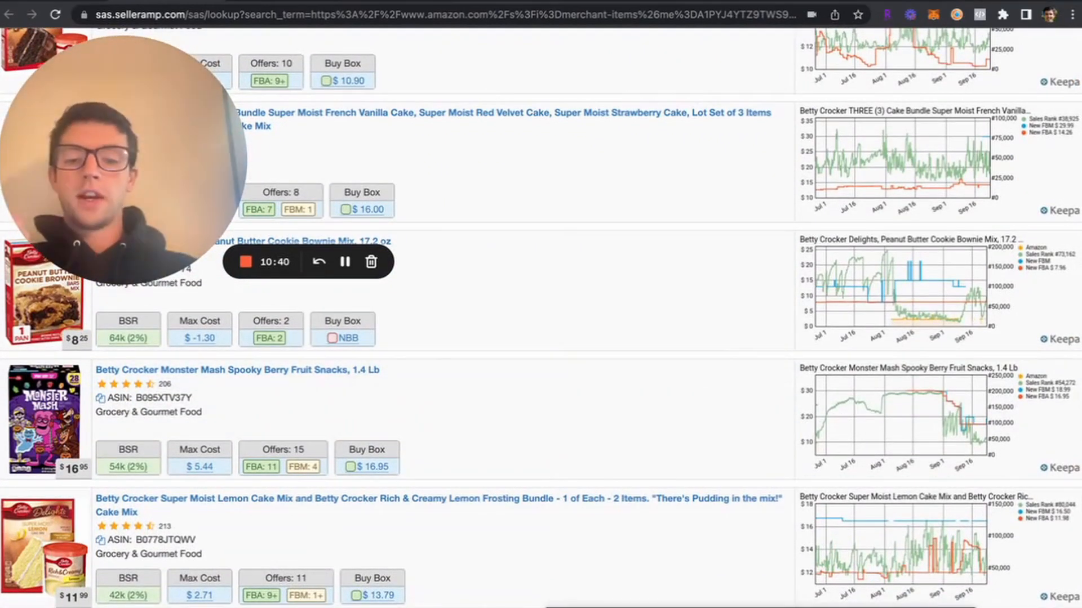
pyautogui.scroll(-3)
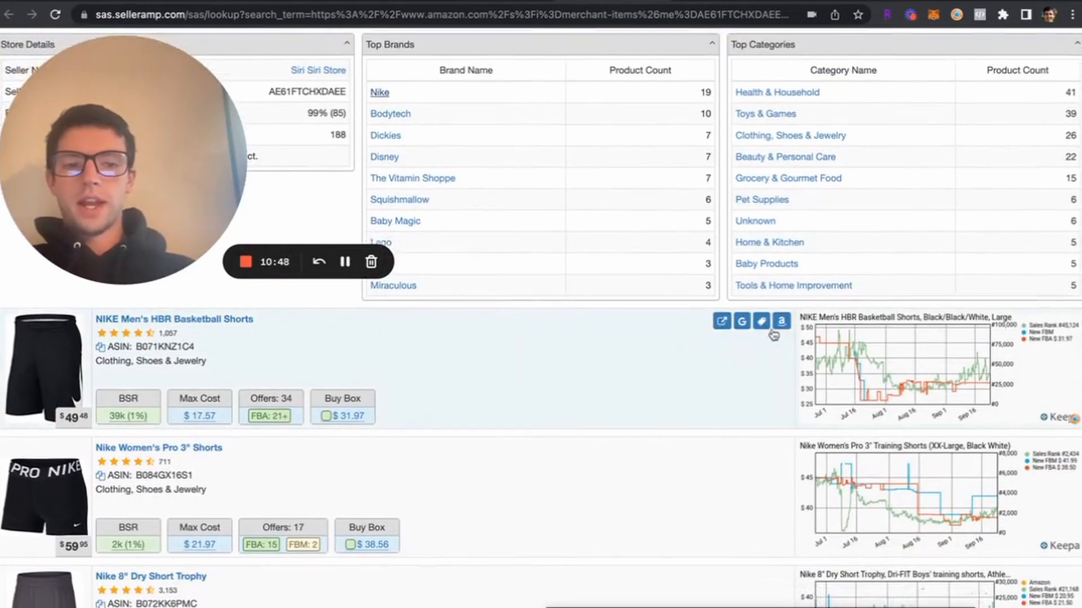
pyautogui.click(781, 320)
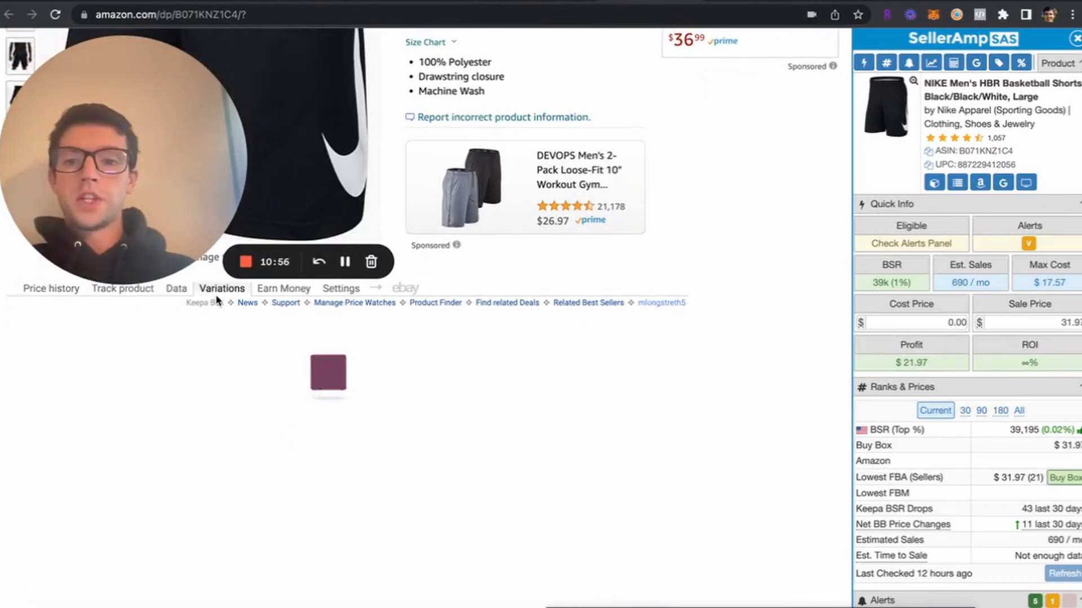
# Step: Sort the shorts' Keepa size and colour variations by rating count and review them
pyautogui.click(221, 288)
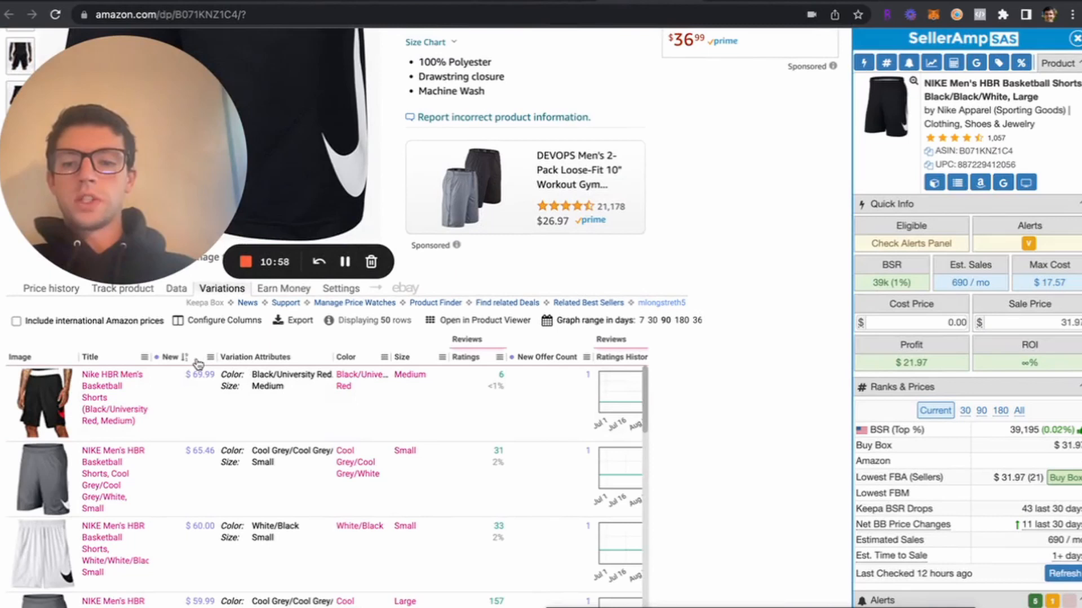
pyautogui.click(468, 357)
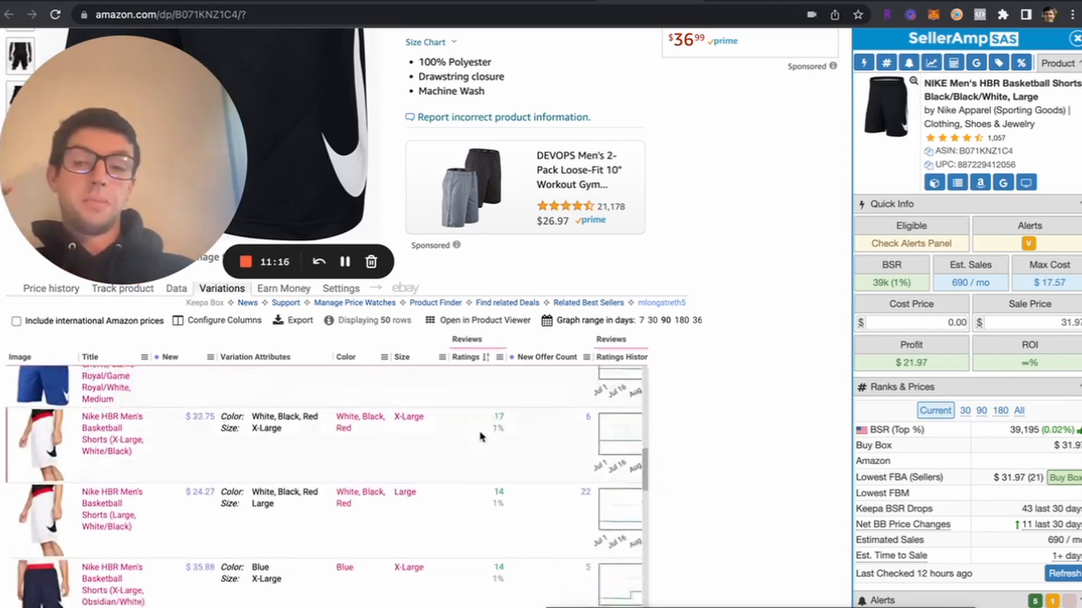
pyautogui.scroll(-3)
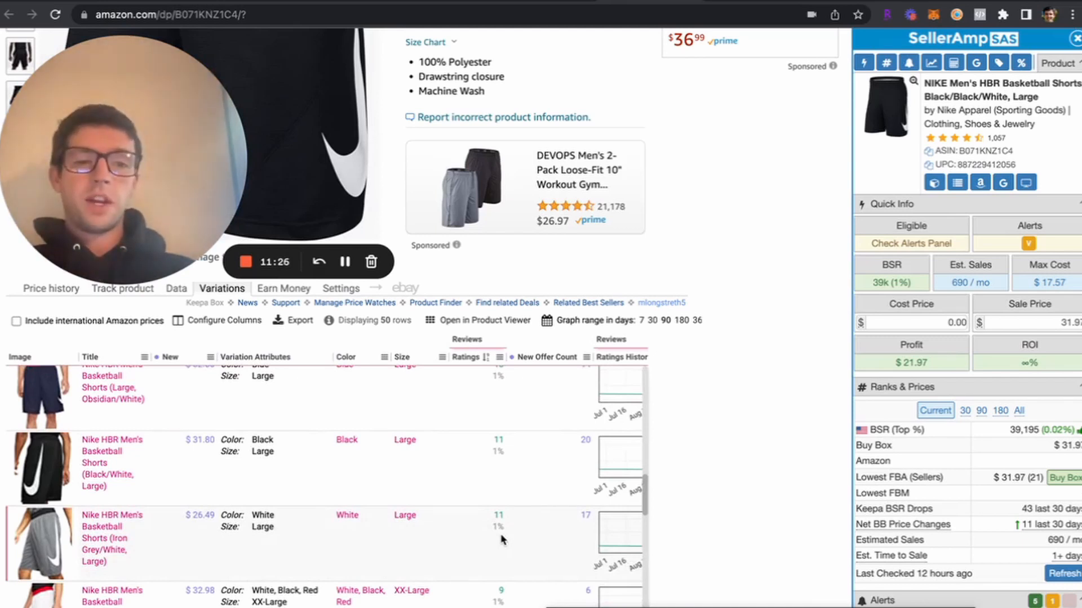
pyautogui.moveTo(678, 292)
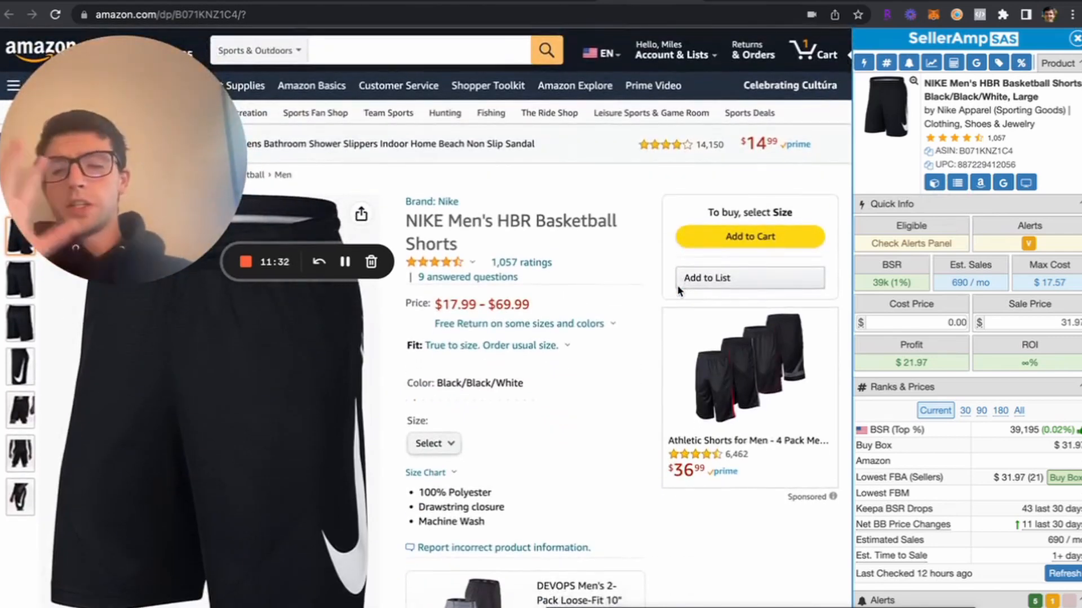
pyautogui.scroll(-3)
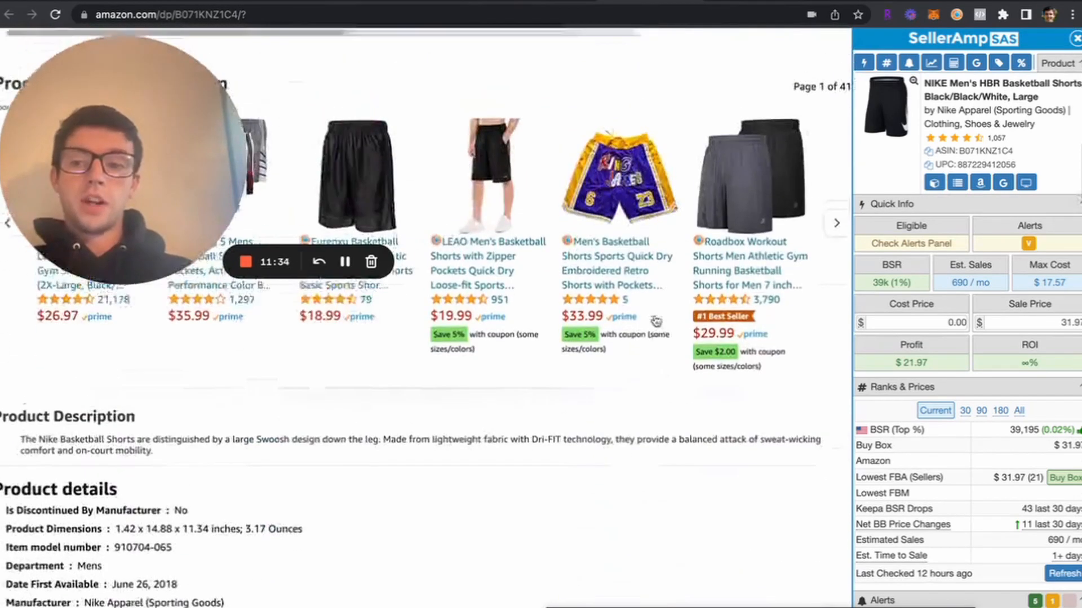